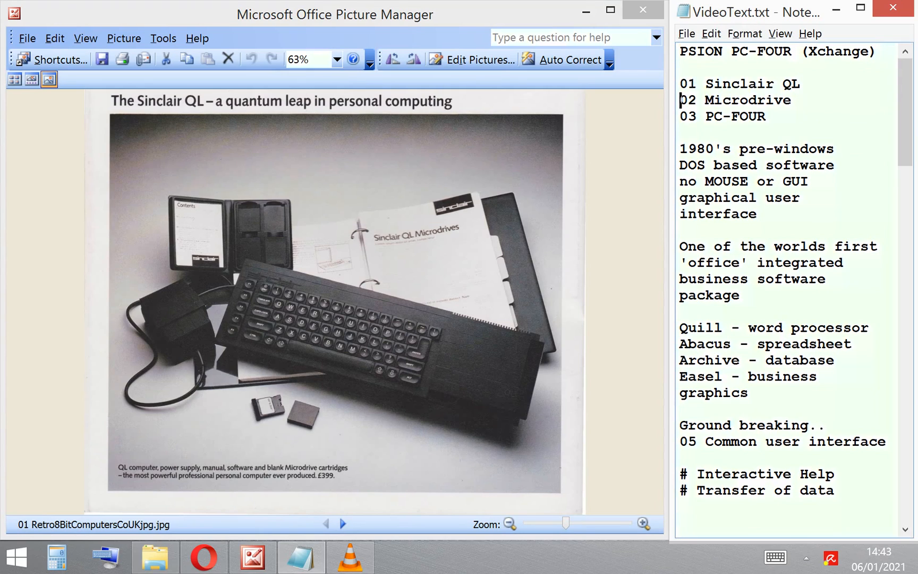
# Step: Browse the pictures through to the fifth, the grid of nine PC-Four graphics screens
pyautogui.doubleClick(738, 83)
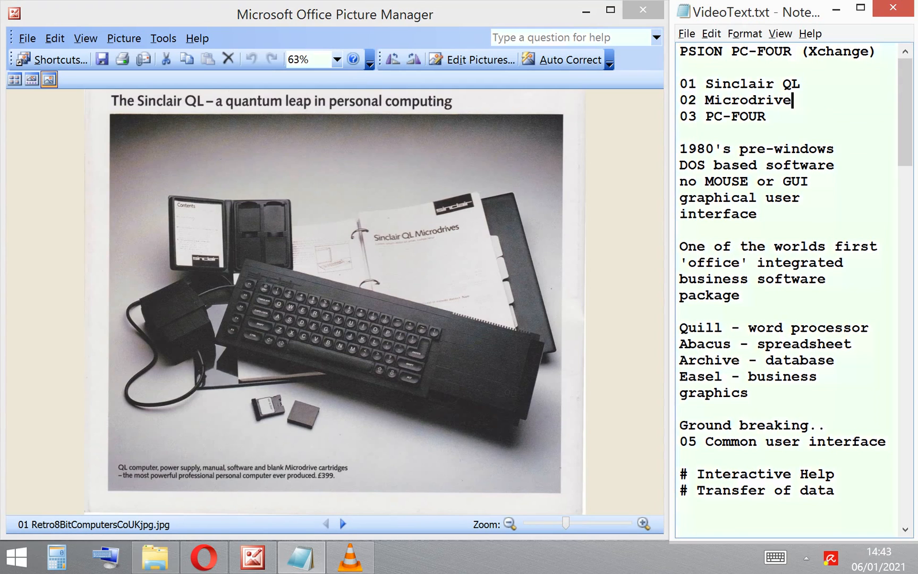
pyautogui.click(343, 524)
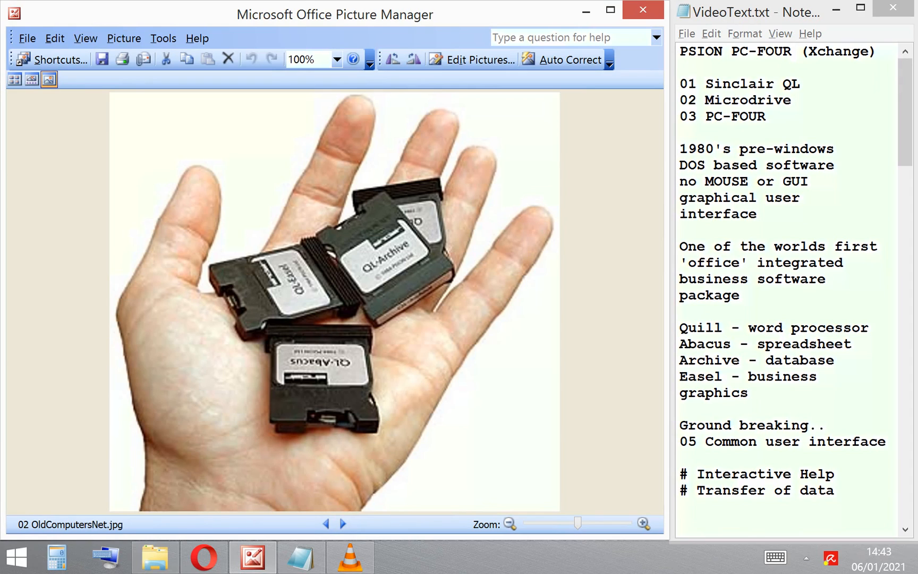
pyautogui.click(343, 524)
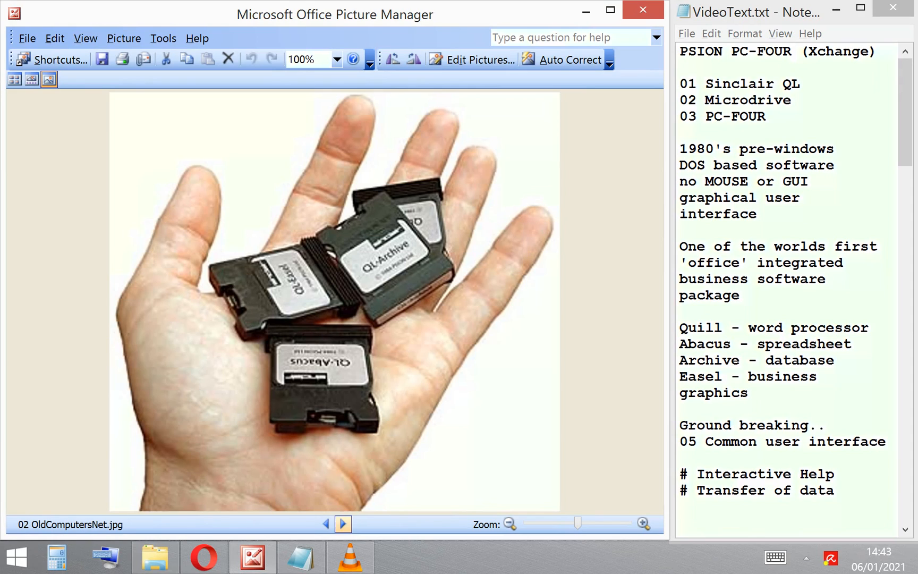
pyautogui.click(343, 524)
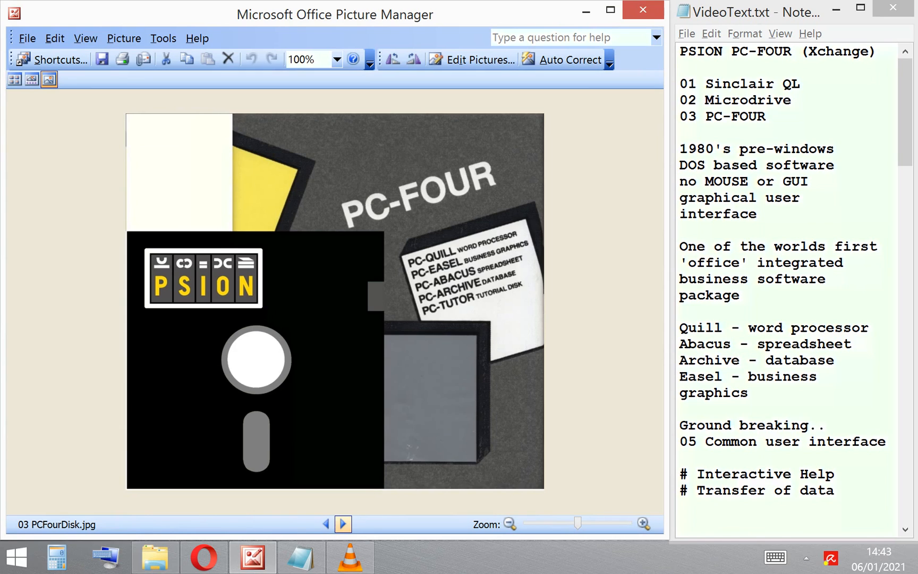
pyautogui.click(343, 524)
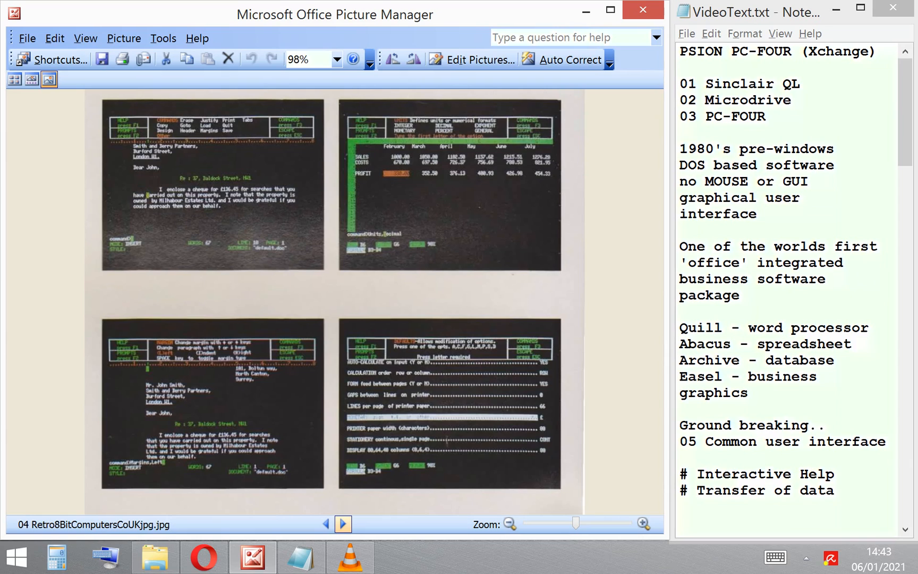
pyautogui.click(343, 524)
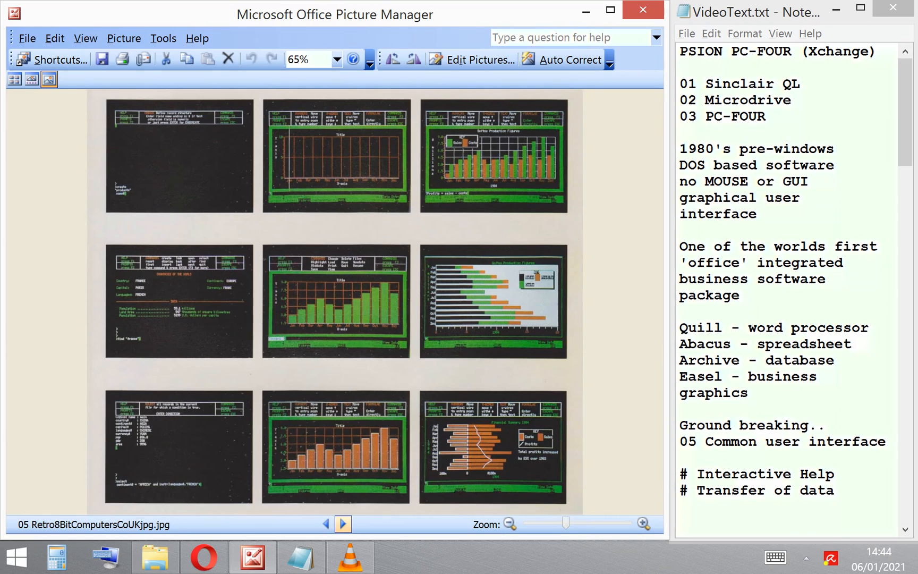
# Step: Adjust the Easel line in the notes and bring the Working folder window forward
pyautogui.click(819, 377)
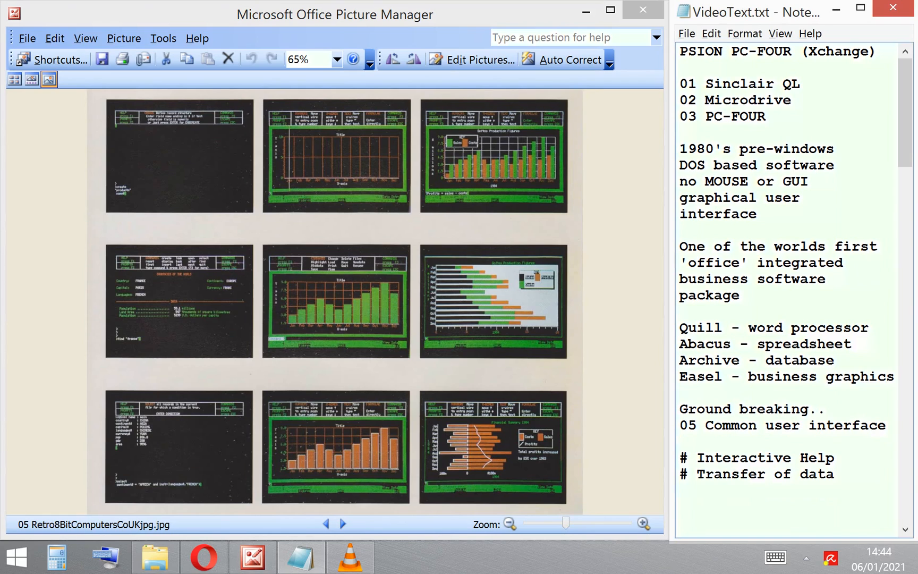
pyautogui.click(680, 441)
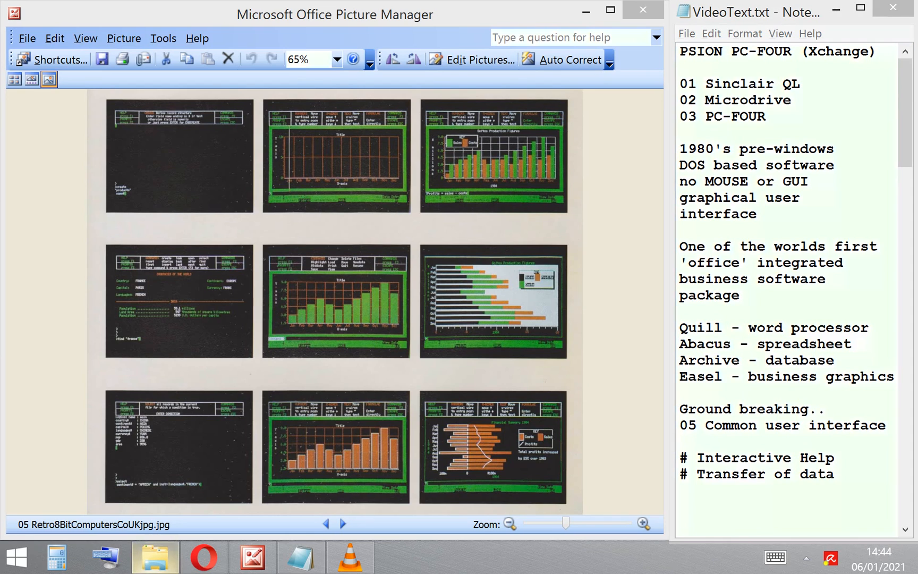
pyautogui.click(154, 557)
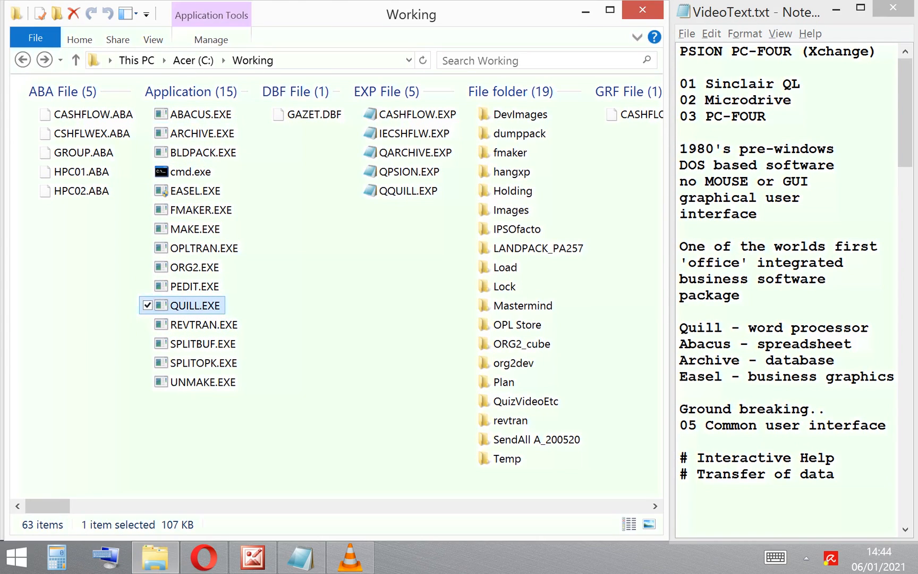
# Step: Launch QUILL.EXE and load the template document via the Load command's ? file list
pyautogui.doubleClick(194, 305)
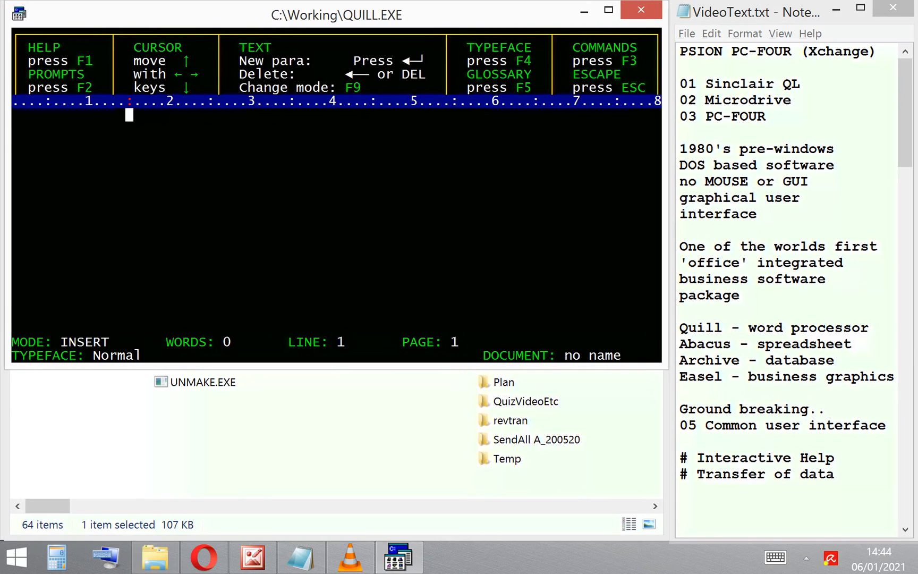
pyautogui.press('f3')
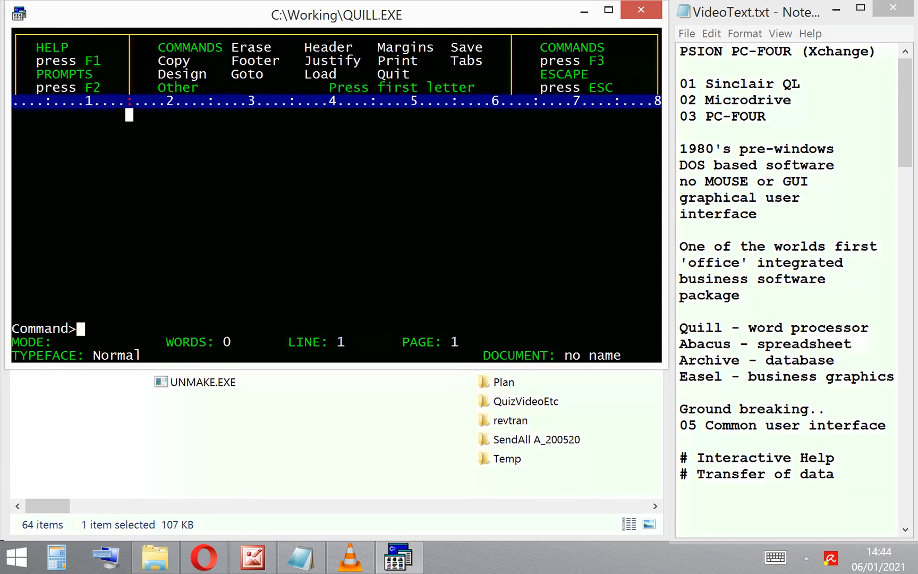
pyautogui.write('Load,?')
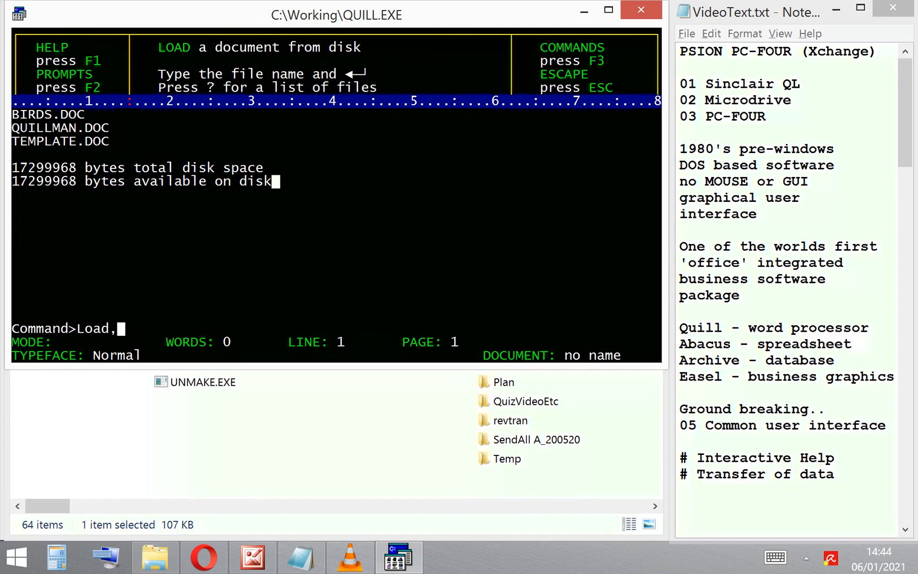
pyautogui.write('te')
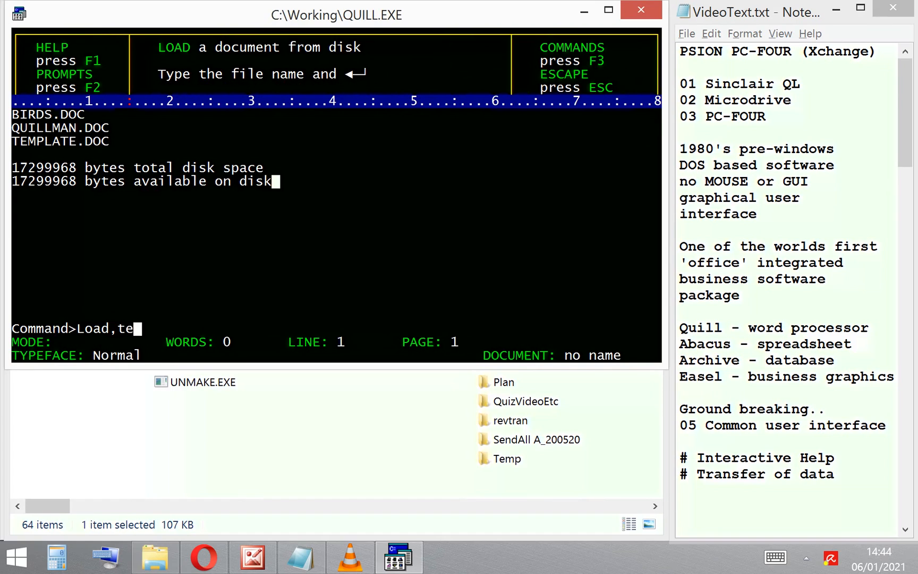
pyautogui.write('mplate')
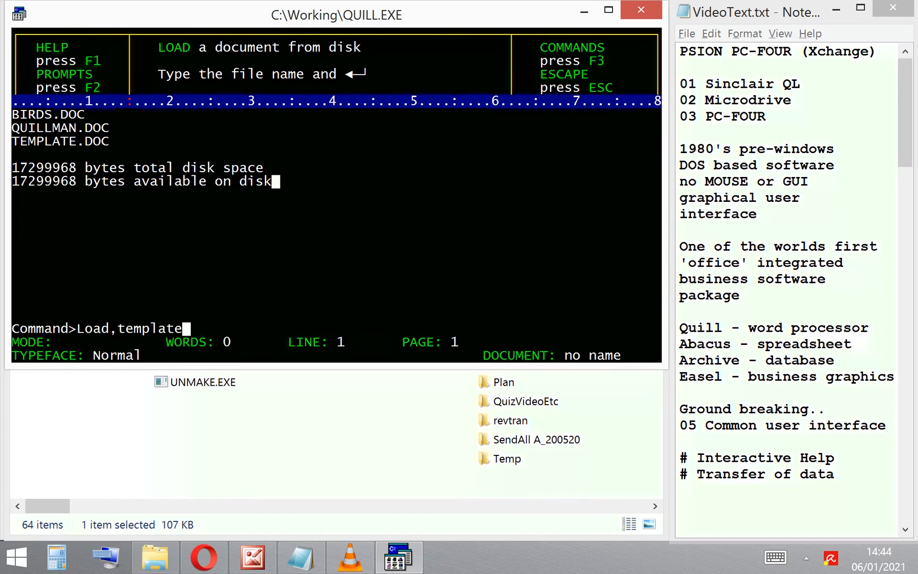
pyautogui.press('Return')
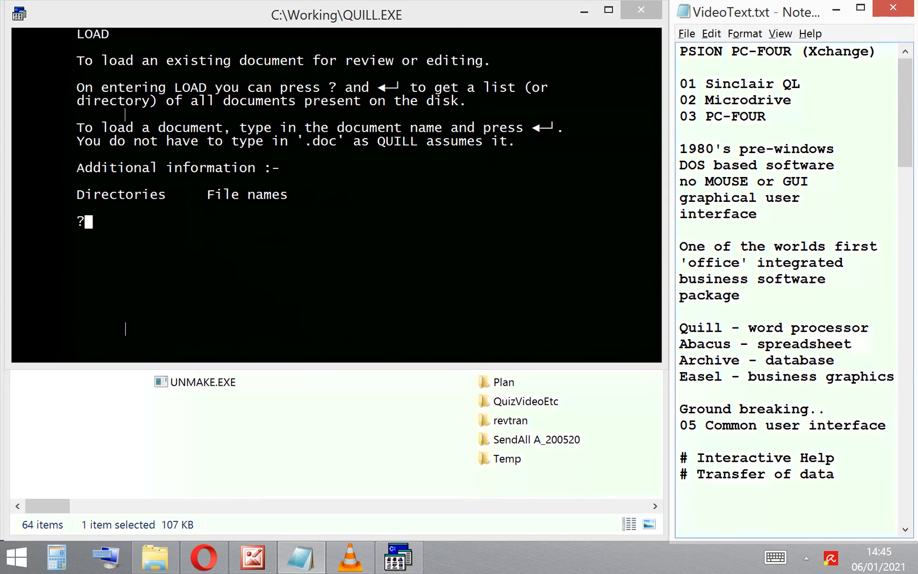
pyautogui.click(836, 457)
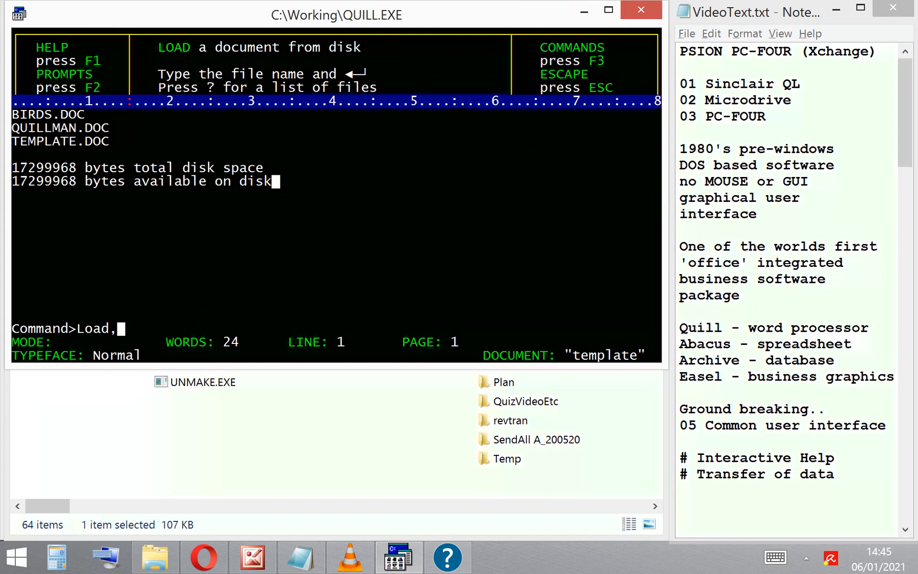
# Step: Load the birds document and scroll through its goose and swan names
pyautogui.write('birds')
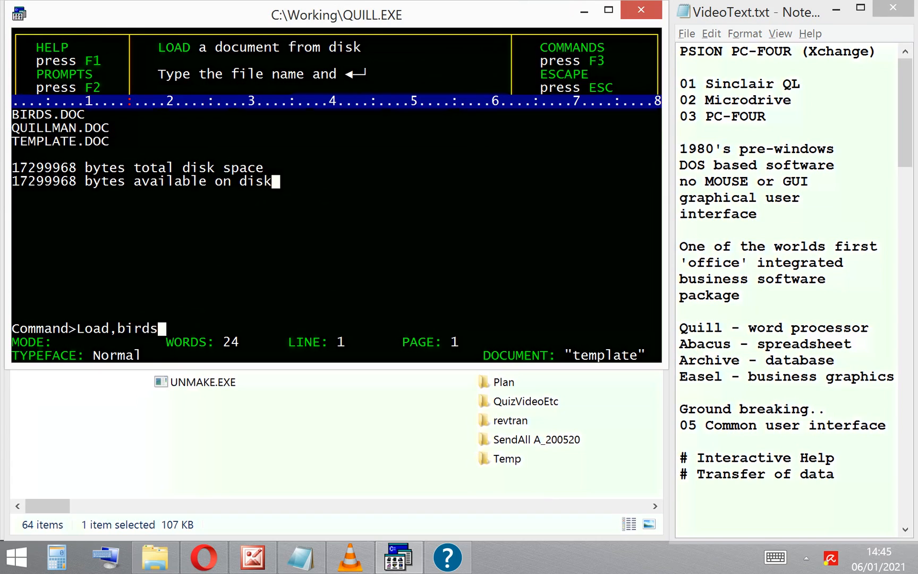
pyautogui.press('Return')
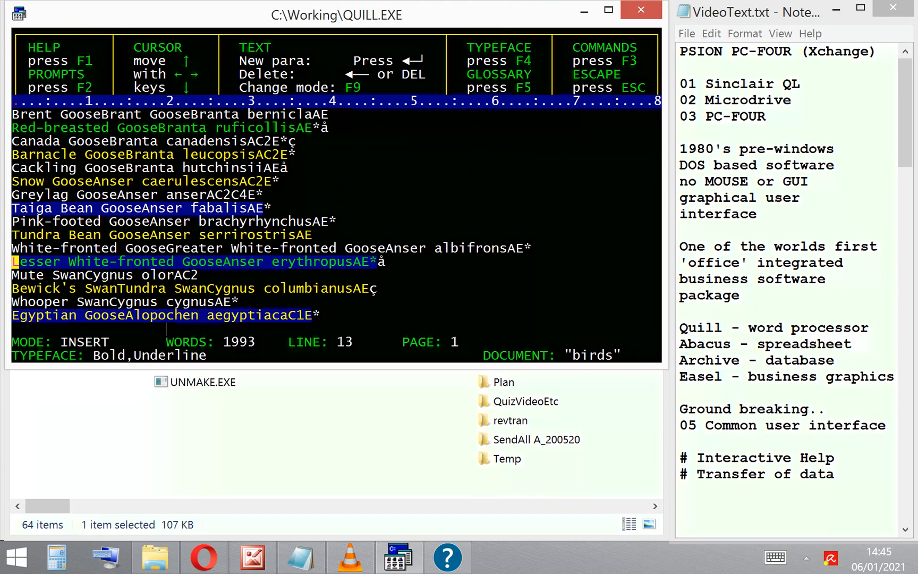
pyautogui.scroll(-3)
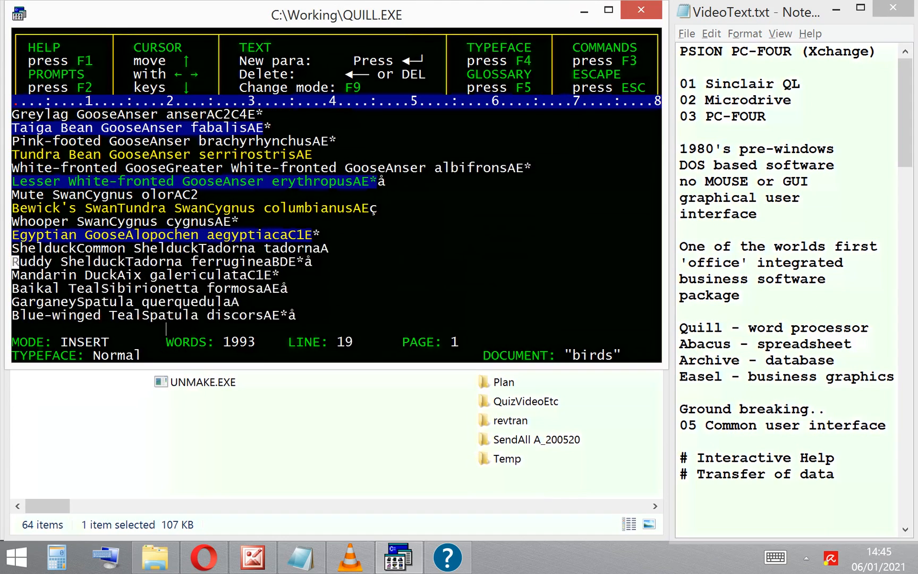
pyautogui.scroll(-3)
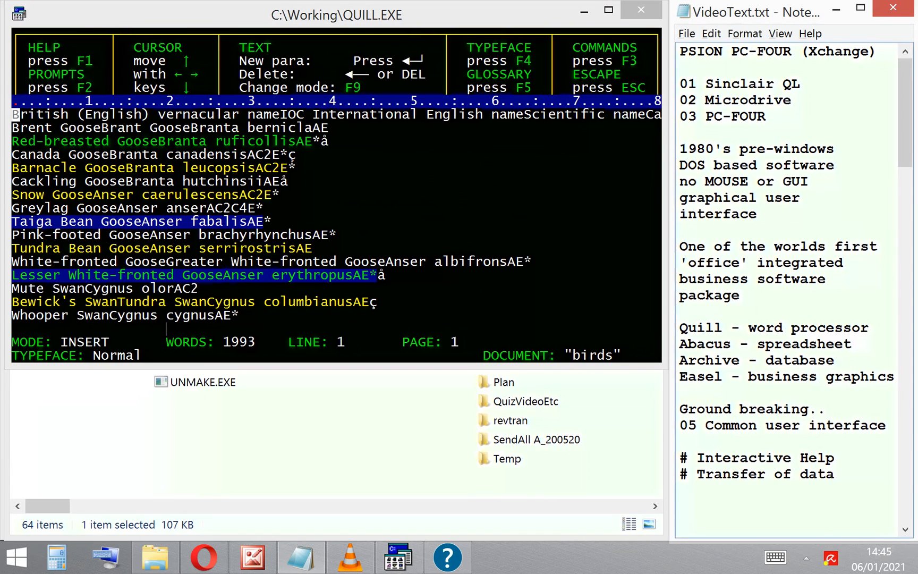
pyautogui.scroll(-3)
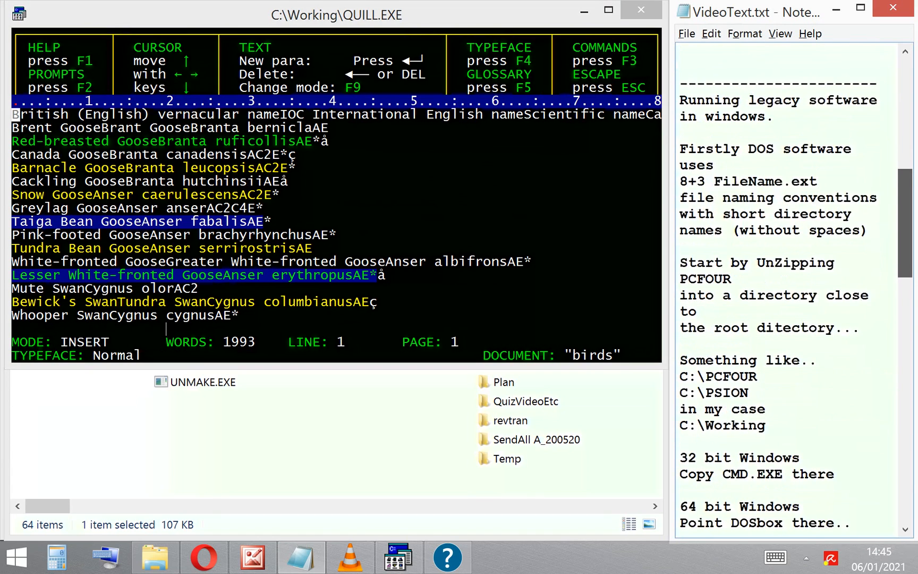
pyautogui.scroll(-3)
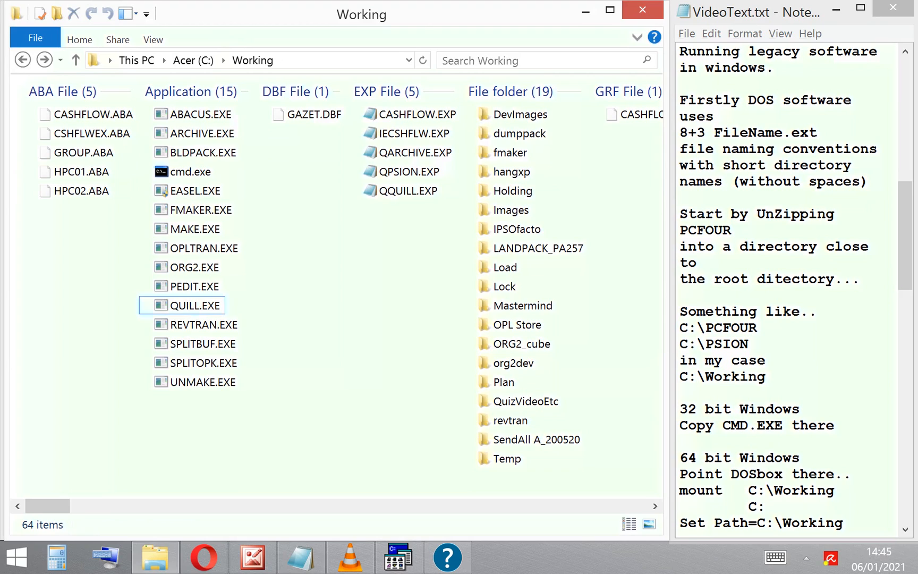
# Step: Start cmd.exe in the Working folder and run ABACUS.EXE from the console
pyautogui.click(189, 171)
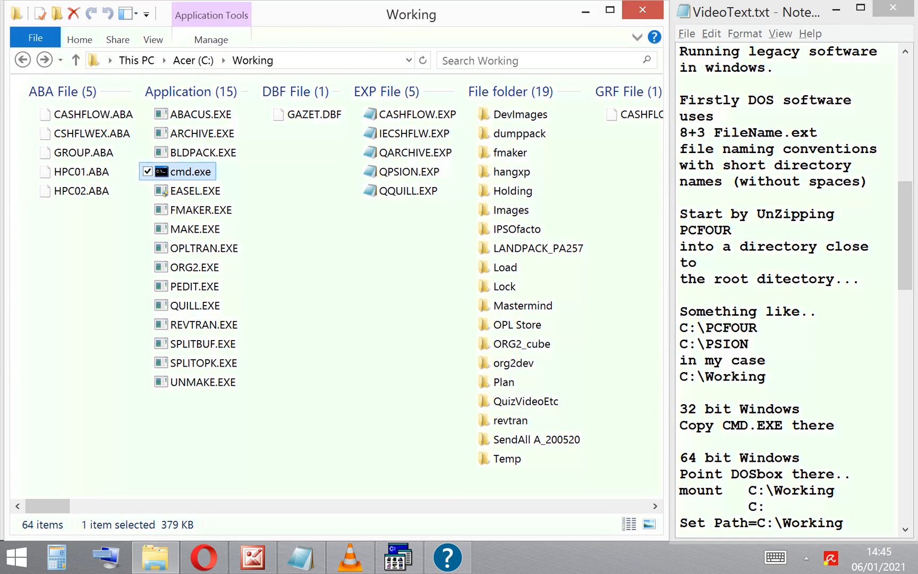
pyautogui.doubleClick(188, 171)
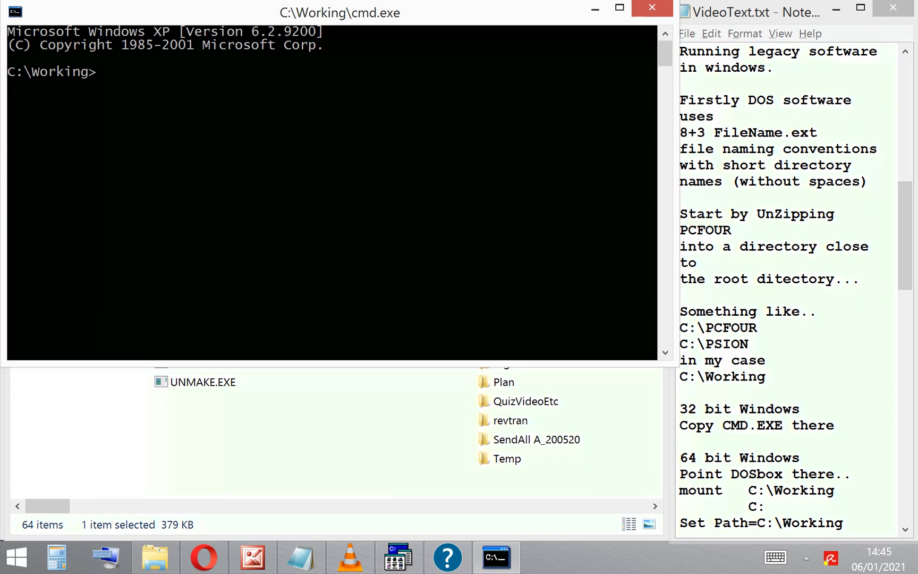
pyautogui.write('ab')
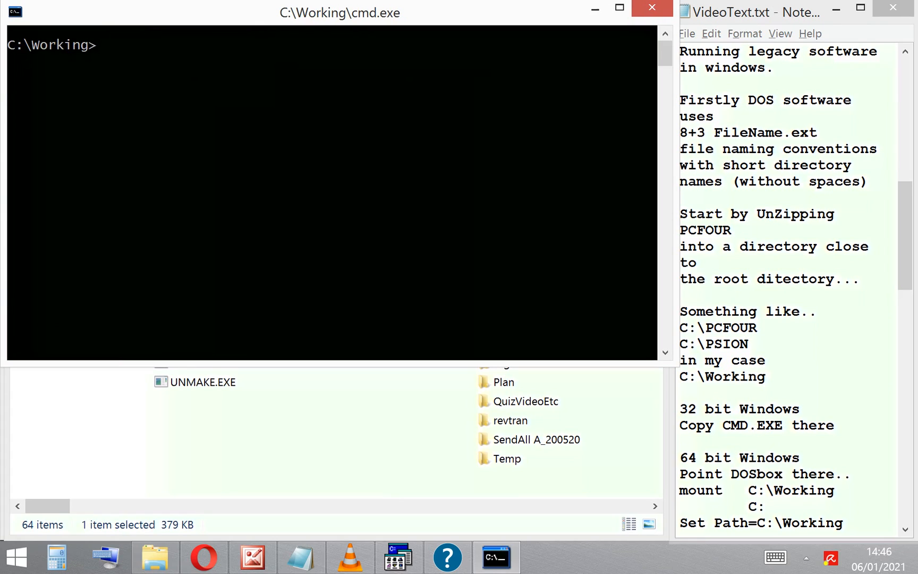
pyautogui.write('ex')
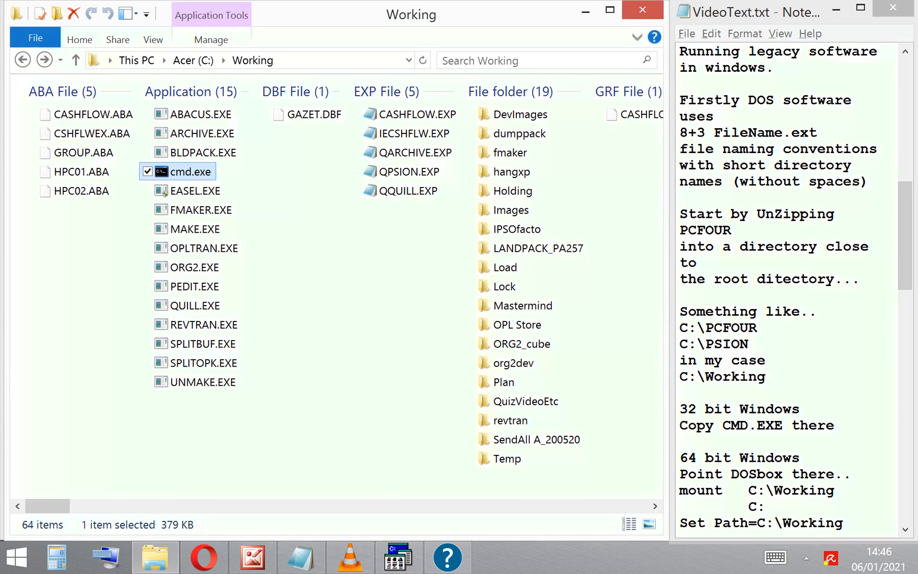
pyautogui.doubleClick(200, 114)
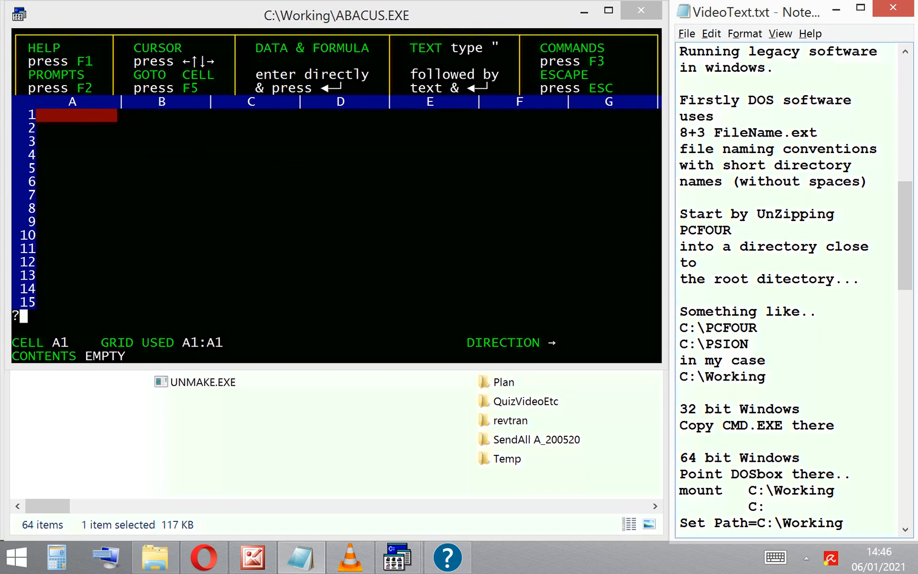
# Step: Launch ABACUS.EXE directly from the Working folder listing
pyautogui.scroll(-3)
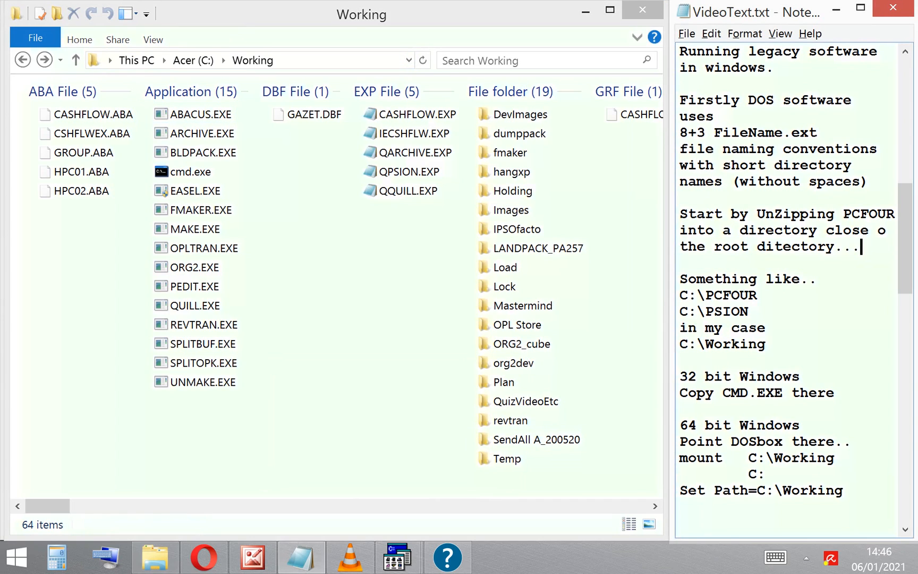
pyautogui.doubleClick(726, 344)
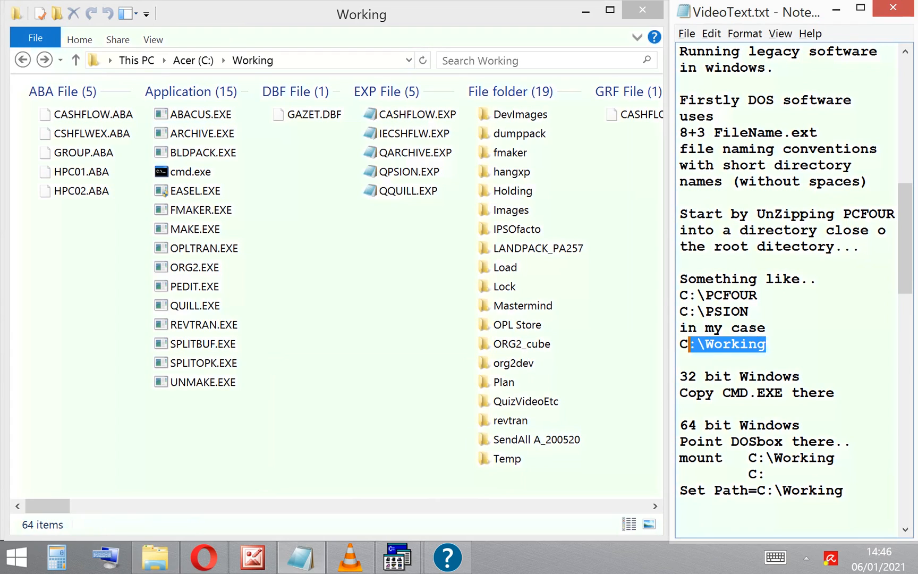
pyautogui.click(767, 343)
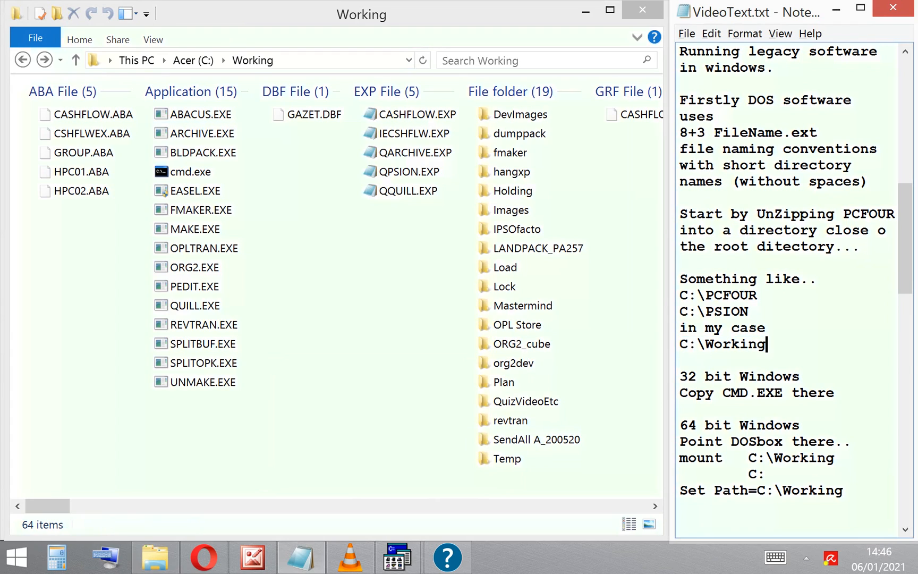
pyautogui.click(198, 114)
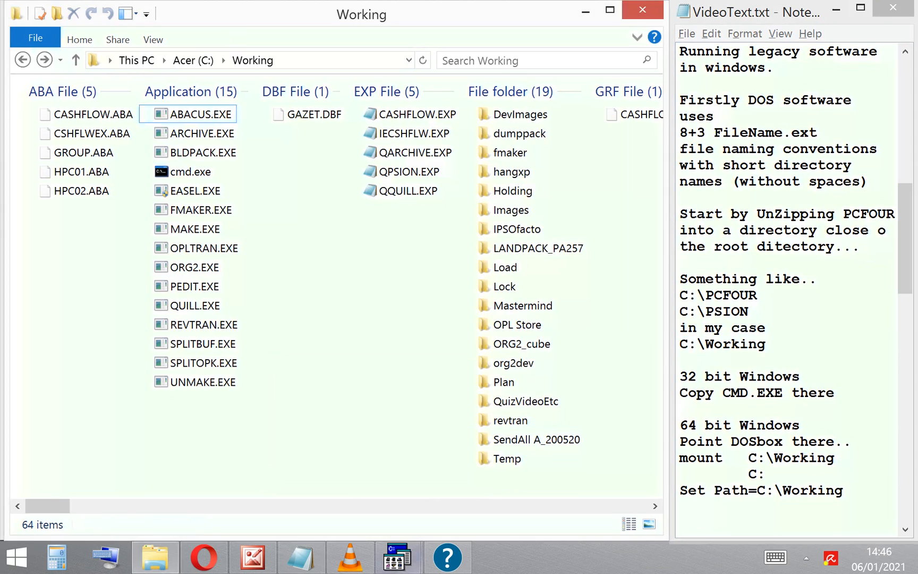
pyautogui.doubleClick(202, 114)
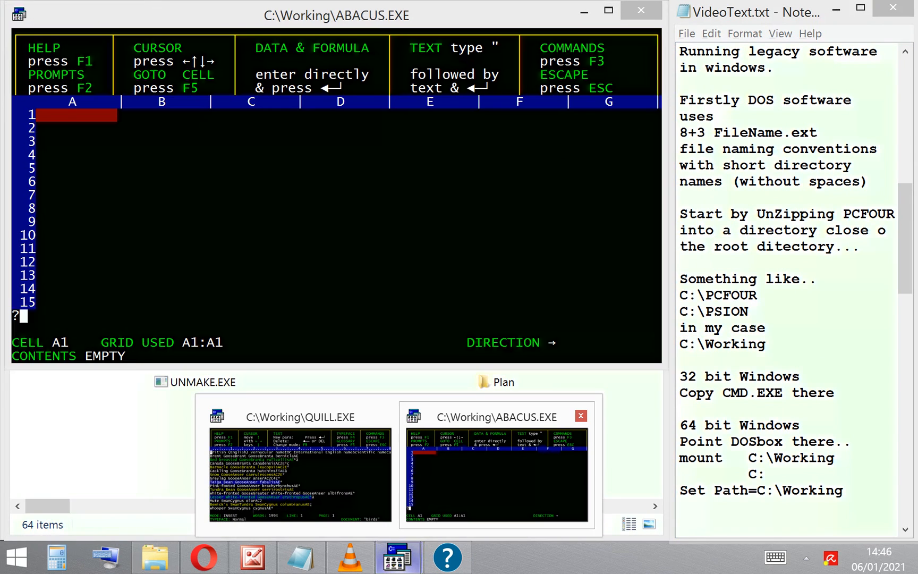
# Step: Switch to the Abacus window, close it, and return to the folder's file listing
pyautogui.click(893, 9)
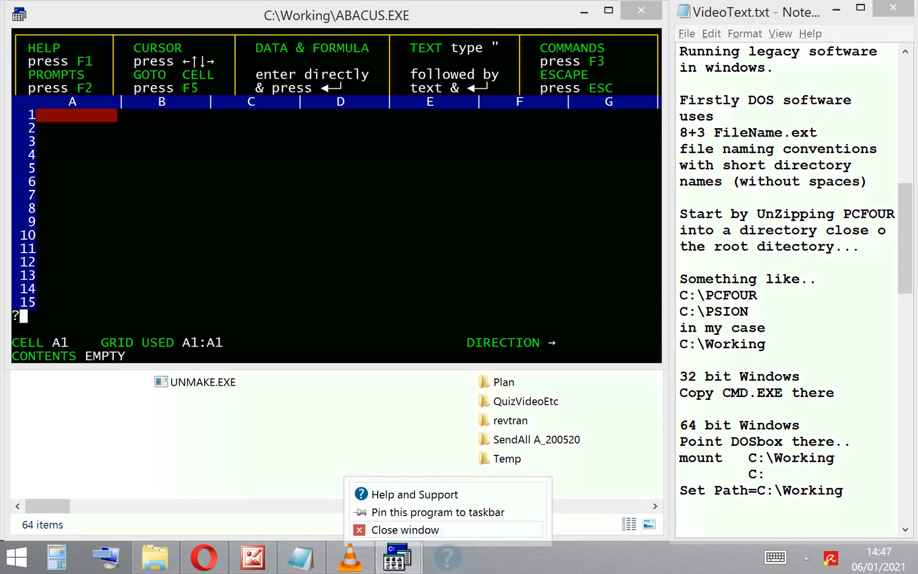
pyautogui.click(405, 529)
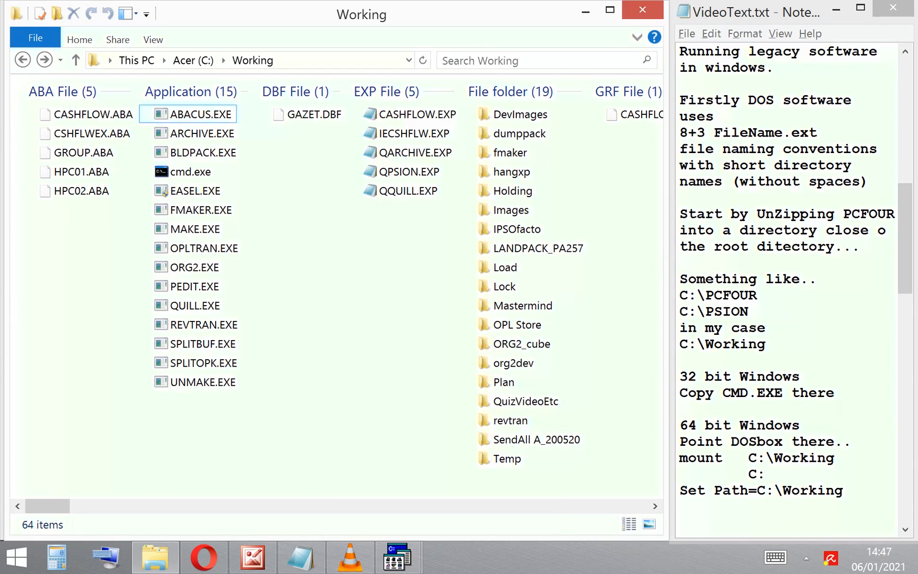
pyautogui.hscroll(3)
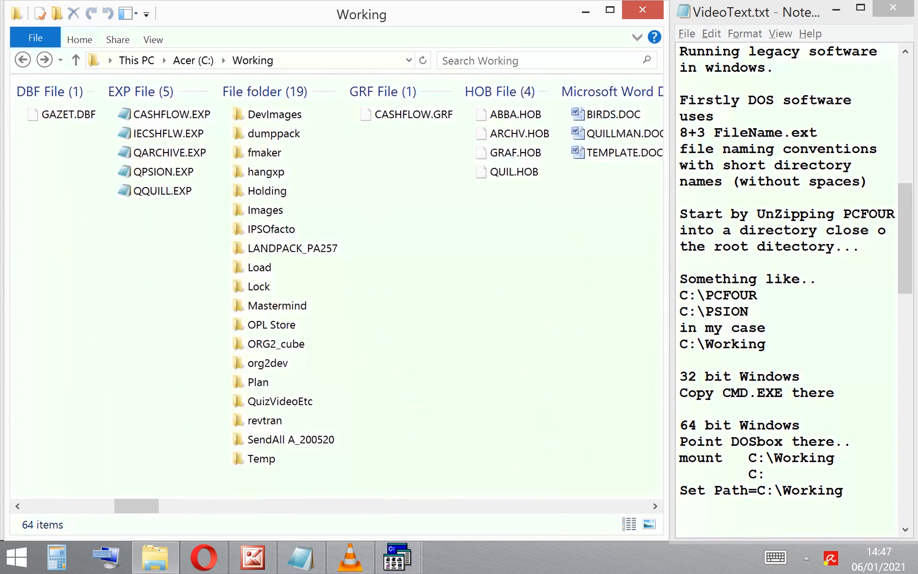
pyautogui.hscroll(3)
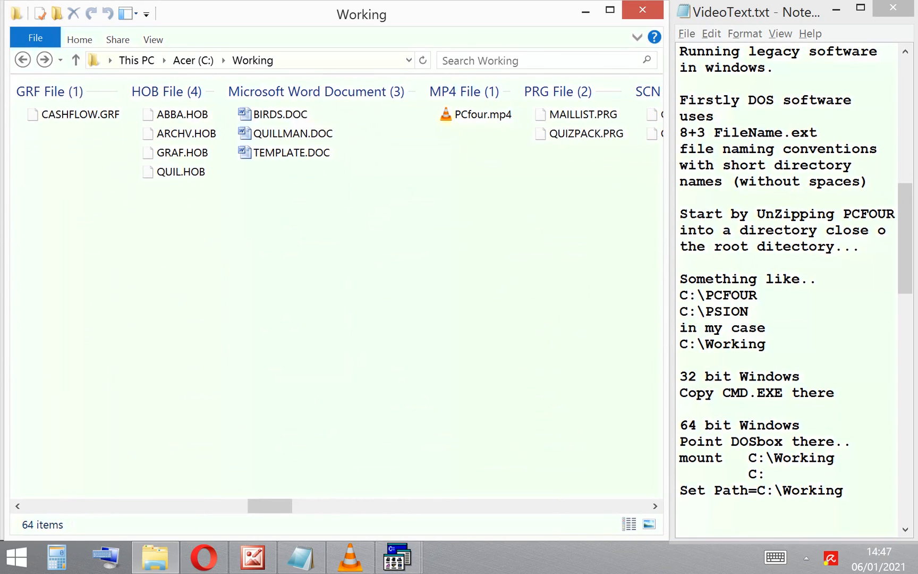
pyautogui.hscroll(3)
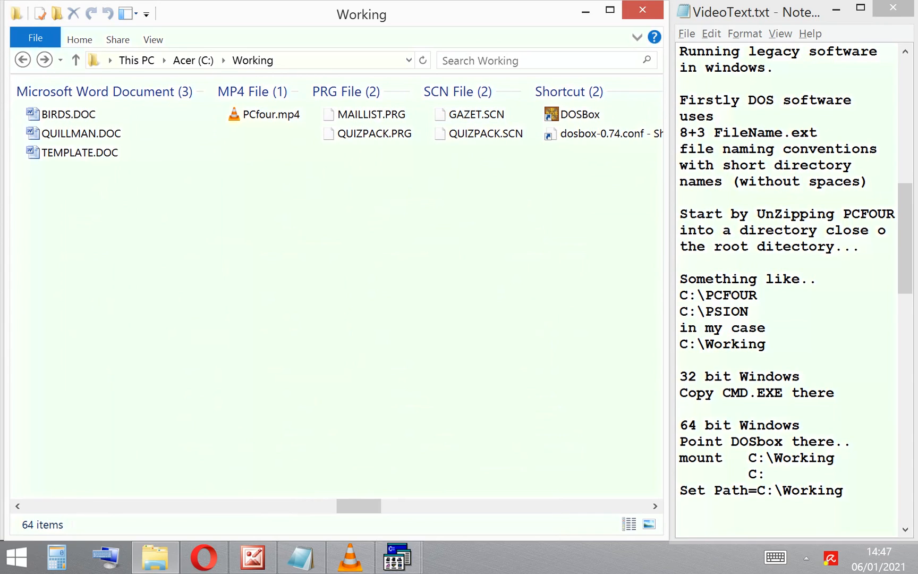
pyautogui.click(583, 114)
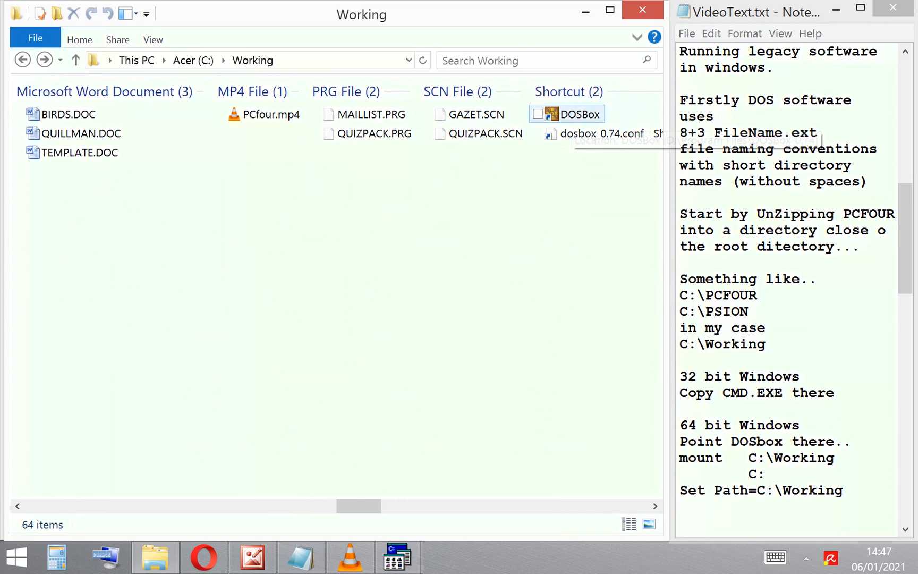
pyautogui.click(565, 114)
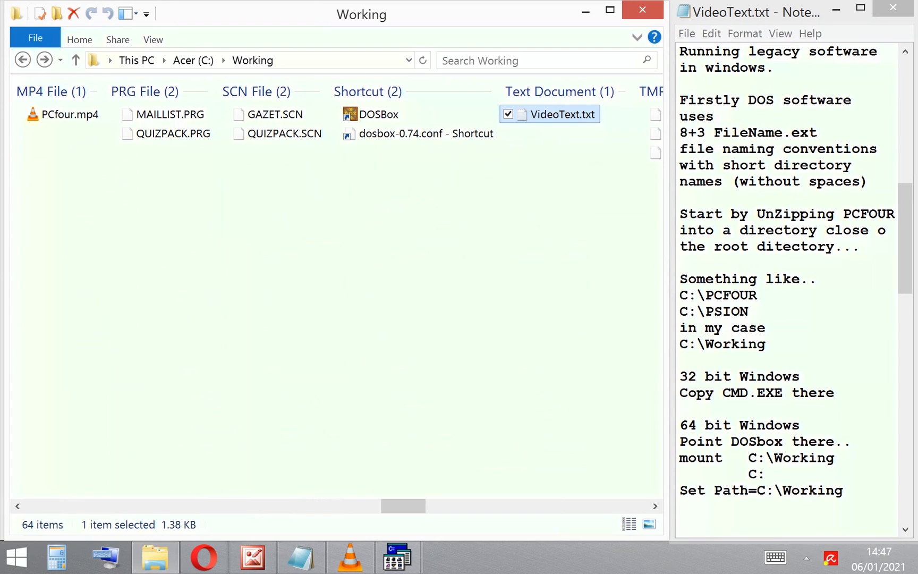
pyautogui.click(381, 114)
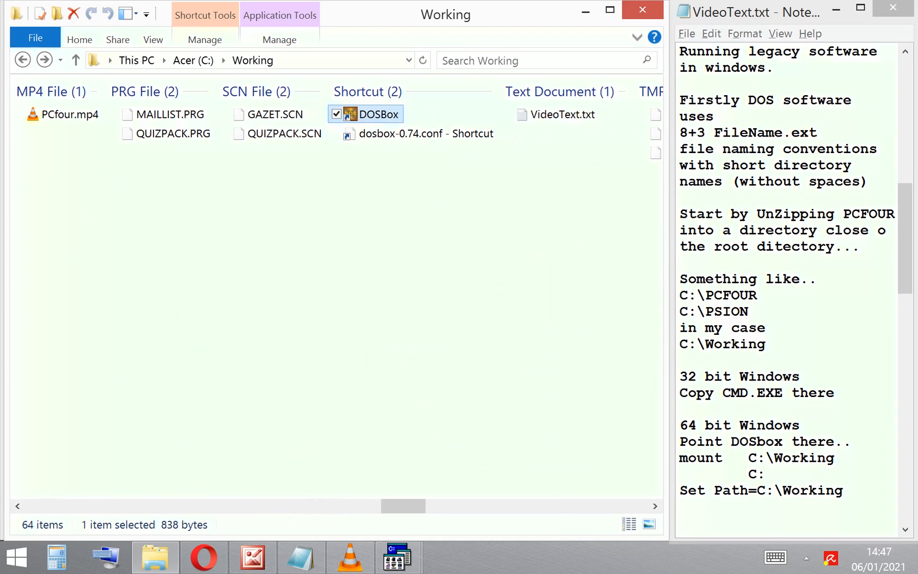
pyautogui.doubleClick(379, 114)
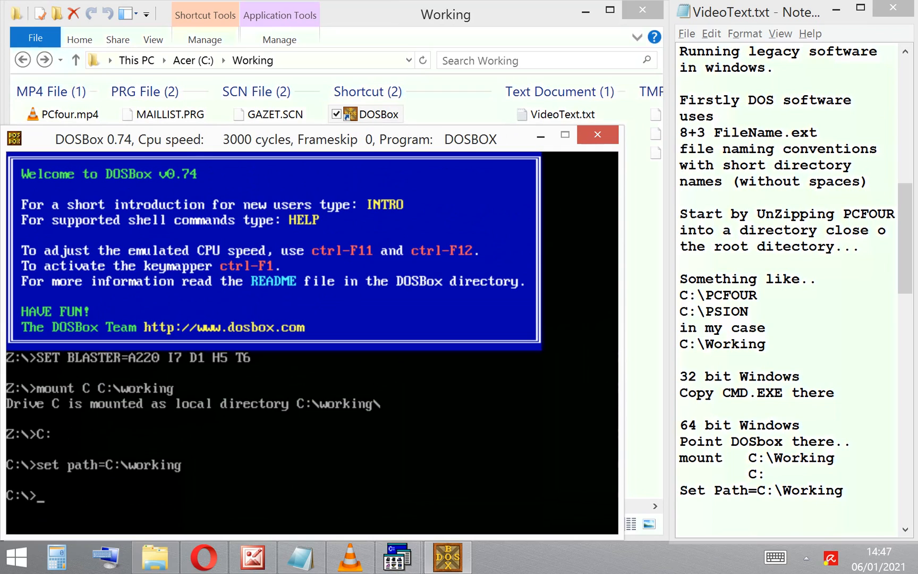
# Step: Run easel in the DOSBox session with drive C mounted as the Working folder
pyautogui.write('easel')
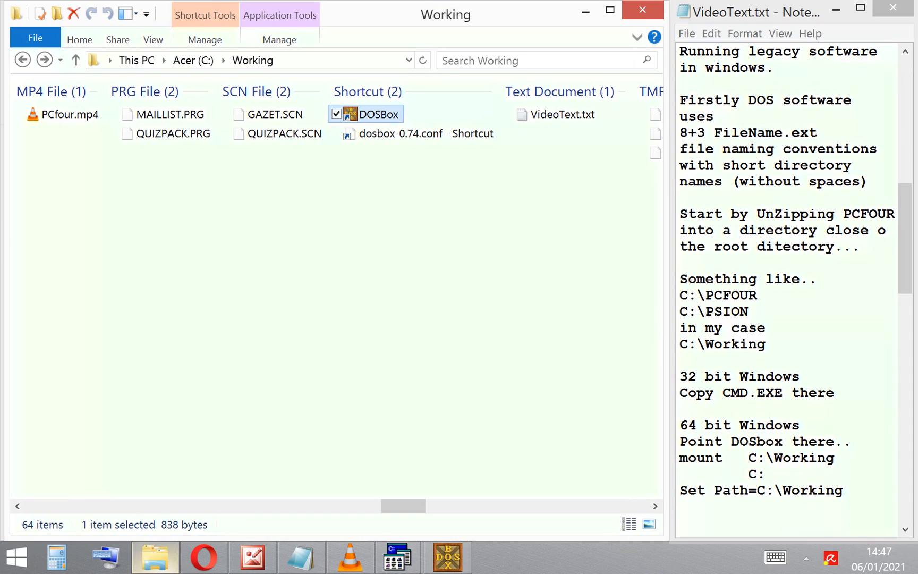
pyautogui.hscroll(-3)
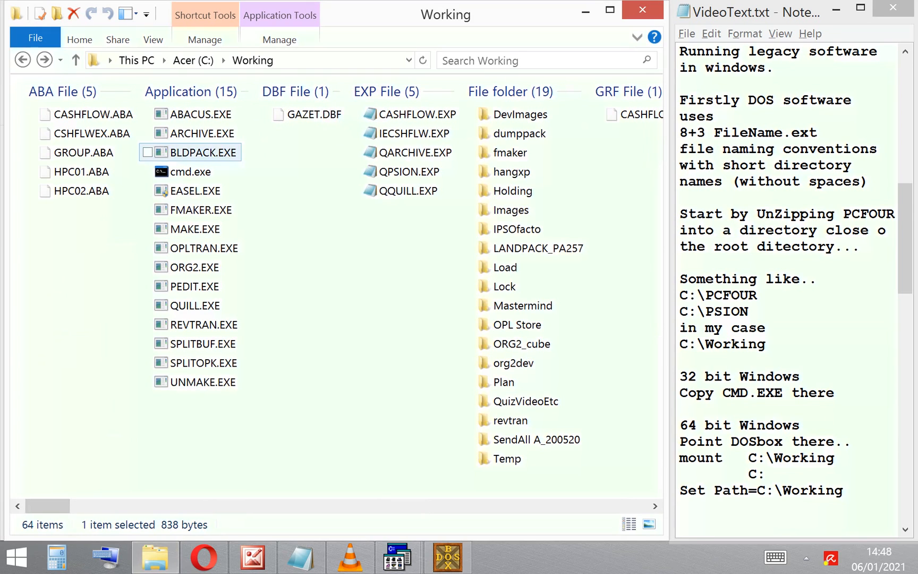
# Step: Launch ABACUS.EXE again and start its load command with F3
pyautogui.click(202, 114)
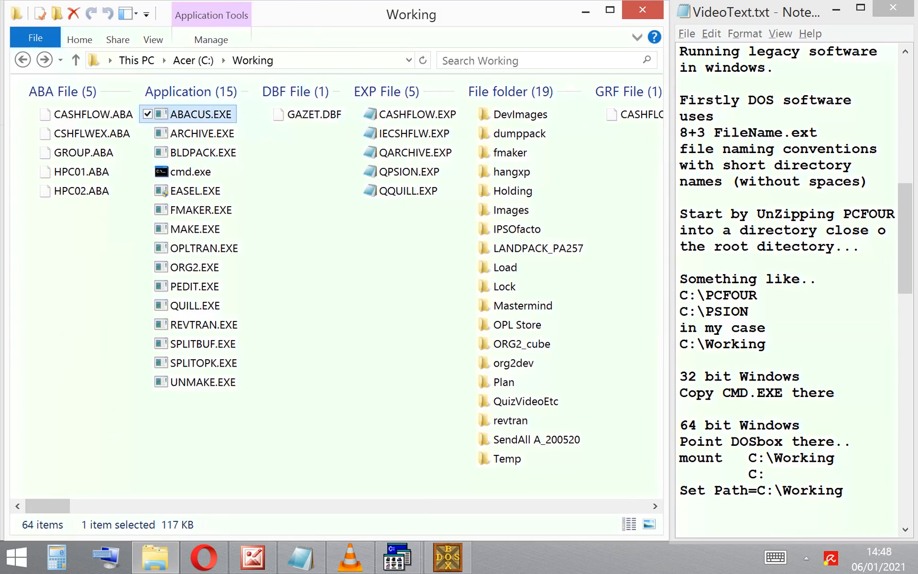
pyautogui.doubleClick(202, 114)
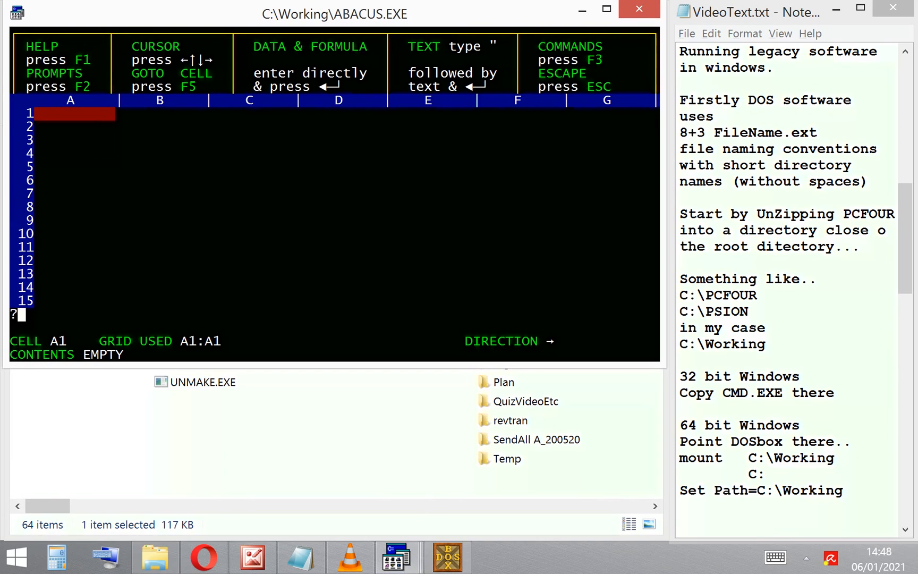
pyautogui.press('f3')
pyautogui.write('load,')
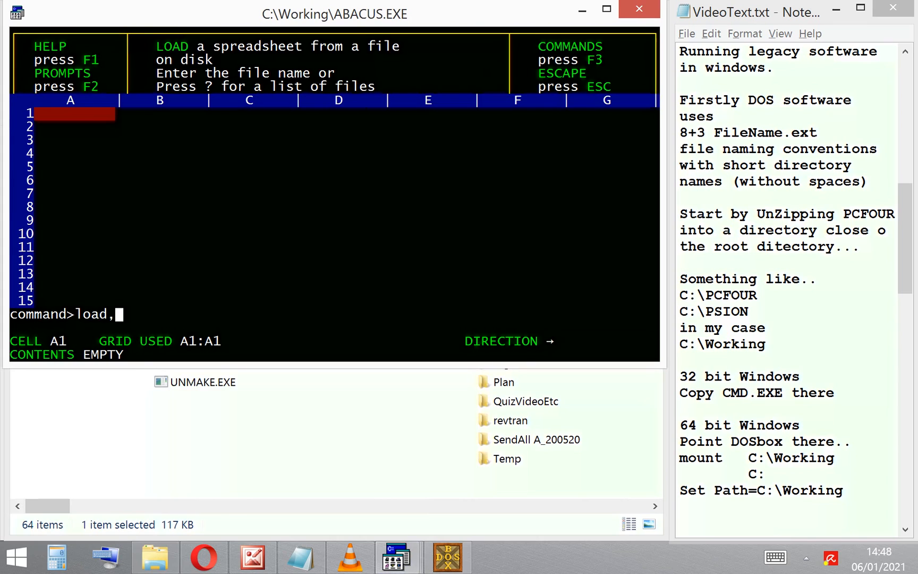
# Step: Load the cash spreadsheet file into the empty Abacus grid
pyautogui.write('cas')
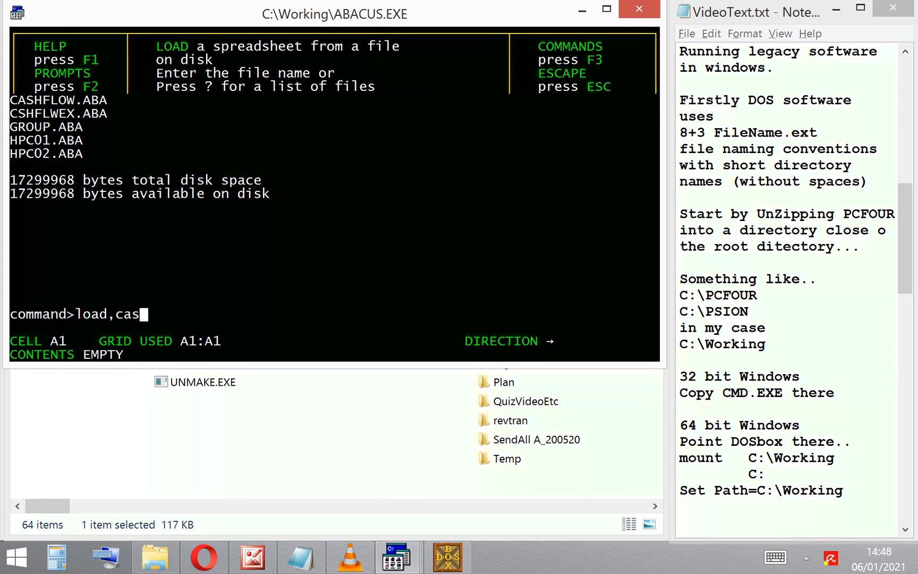
pyautogui.write('h')
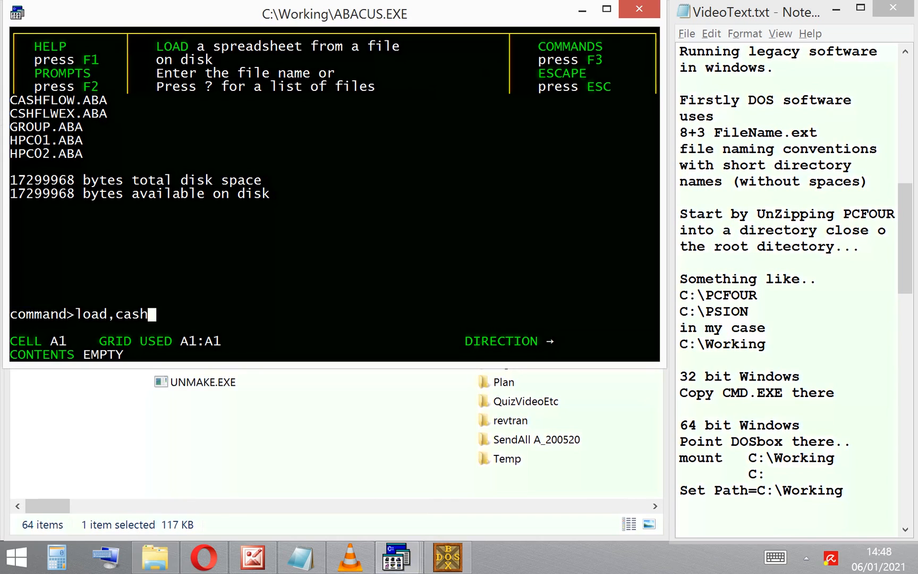
pyautogui.press('Return')
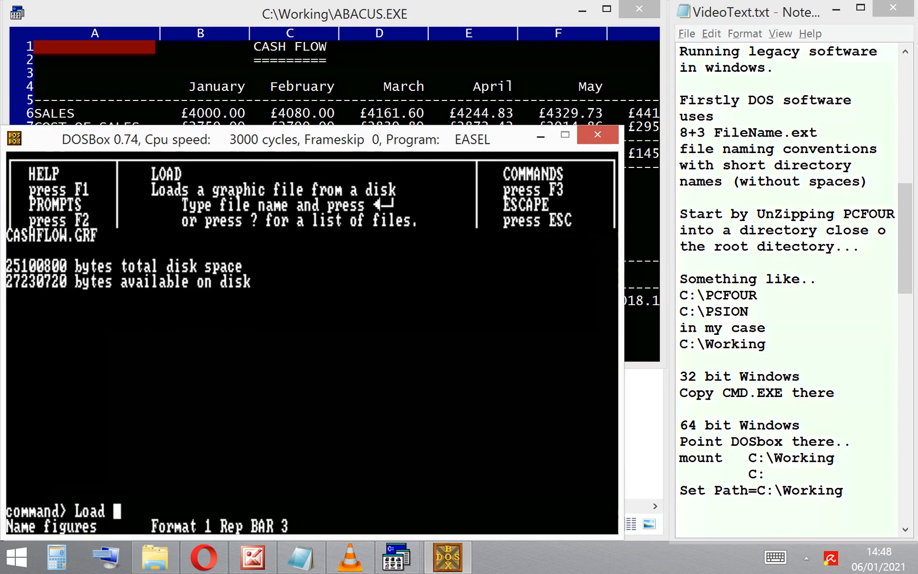
# Step: Load the cashflow graphic file in Easel to show the monthly bar chart
pyautogui.write('cash')
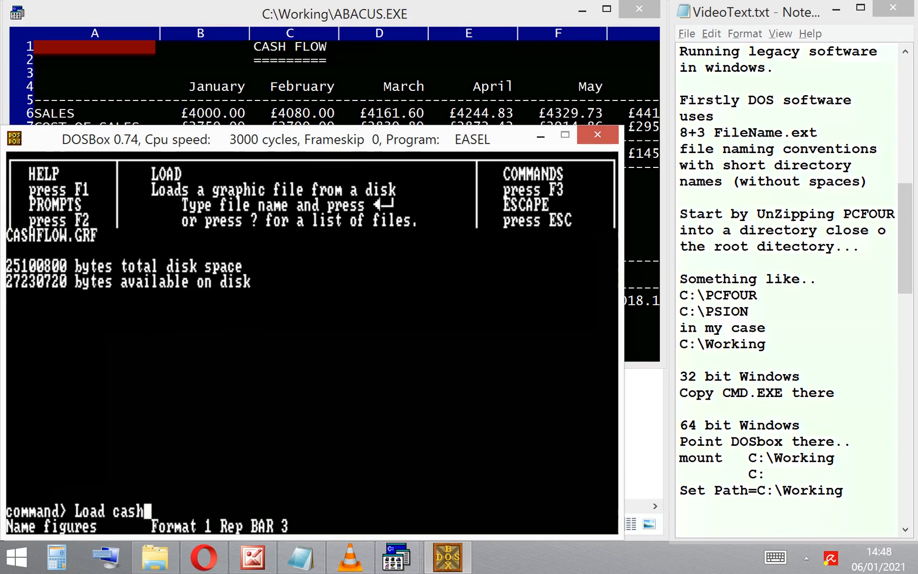
pyautogui.write('flow')
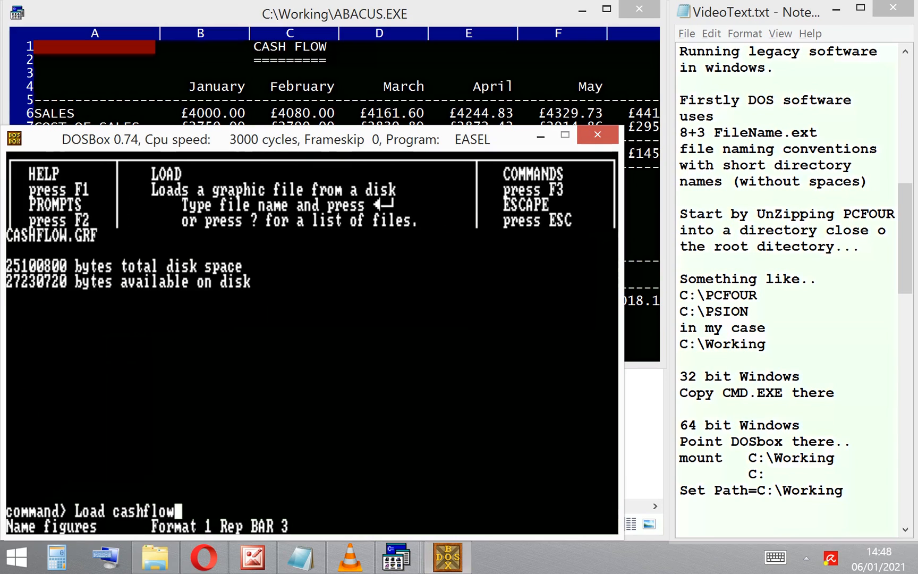
pyautogui.press('Return')
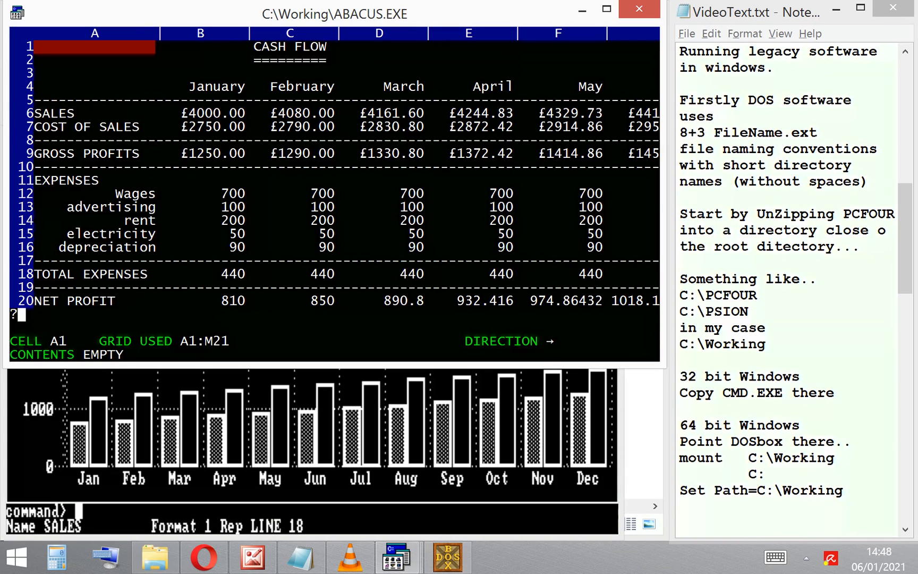
pyautogui.moveTo(397, 556)
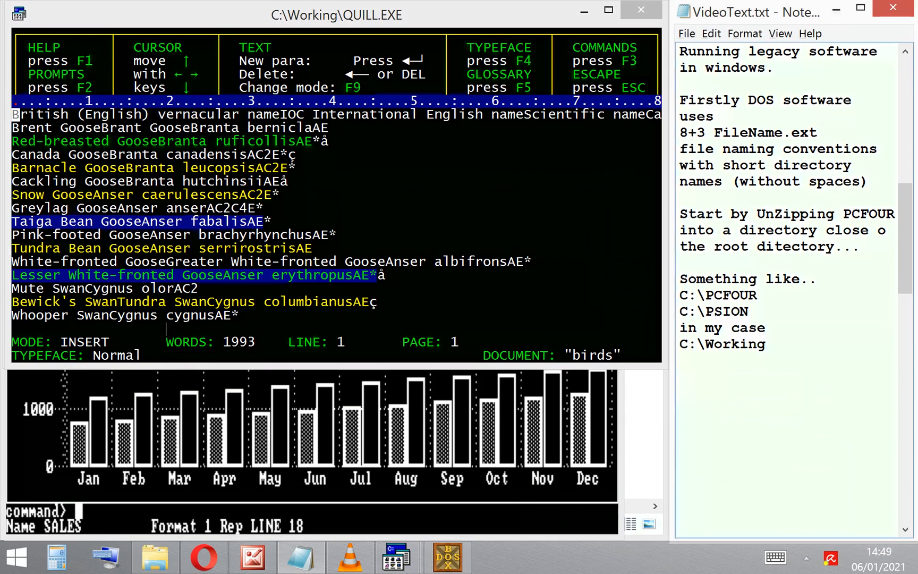
# Step: Scroll down through the Quill birds document of geese and swans
pyautogui.scroll(-3)
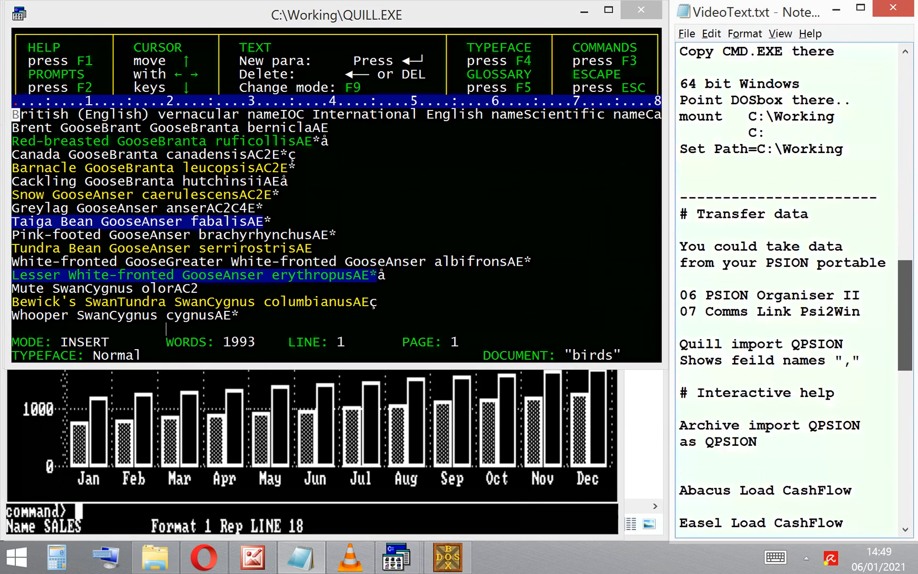
pyautogui.scroll(-3)
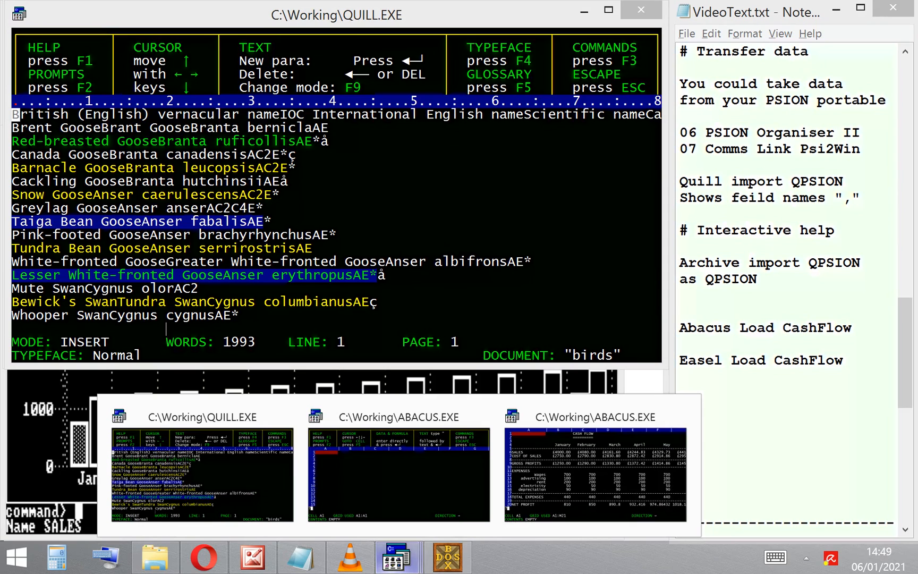
# Step: Bring Picture Manager forward and advance through pictures 05–07 to the Organiser II photos
pyautogui.click(253, 556)
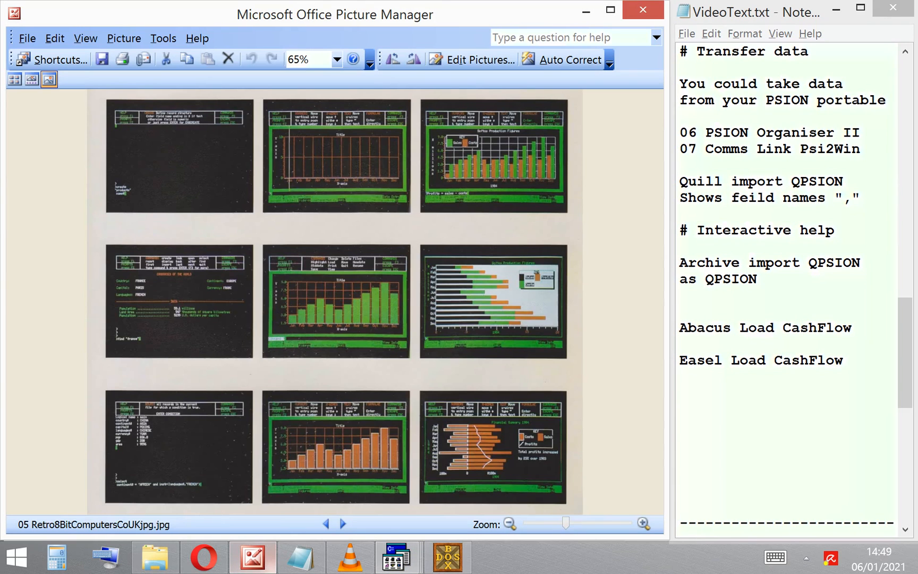
pyautogui.click(343, 524)
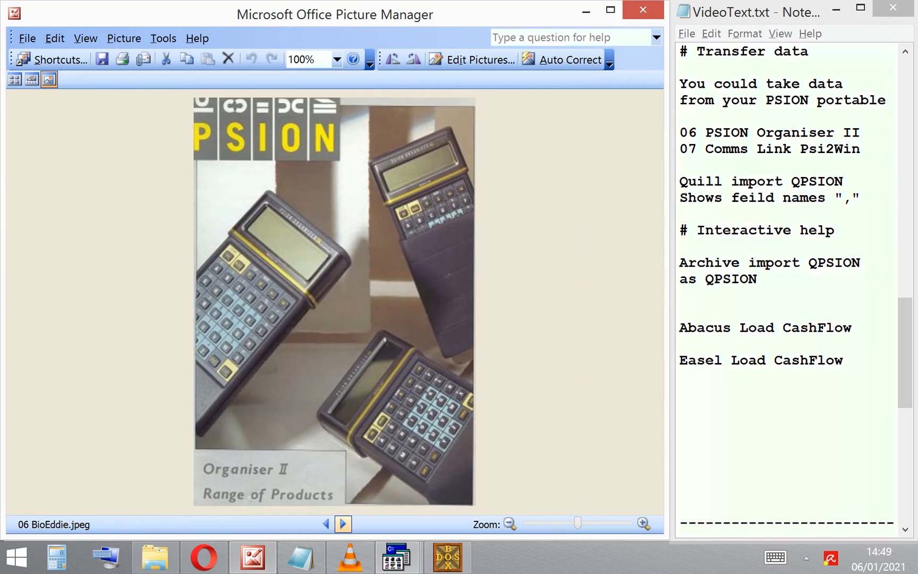
pyautogui.click(343, 524)
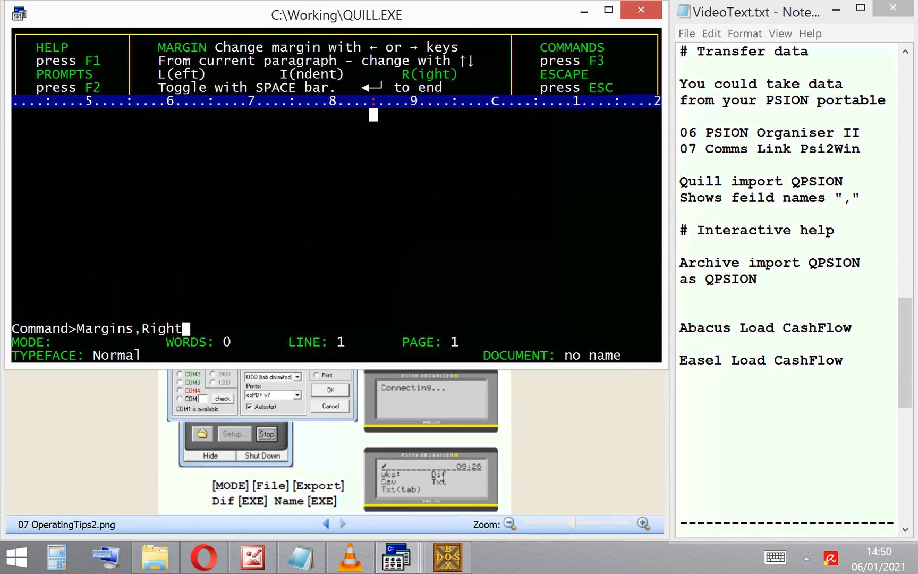
# Step: Leave Margins and import the QPSION file by line into the new Quill document
pyautogui.press('right')
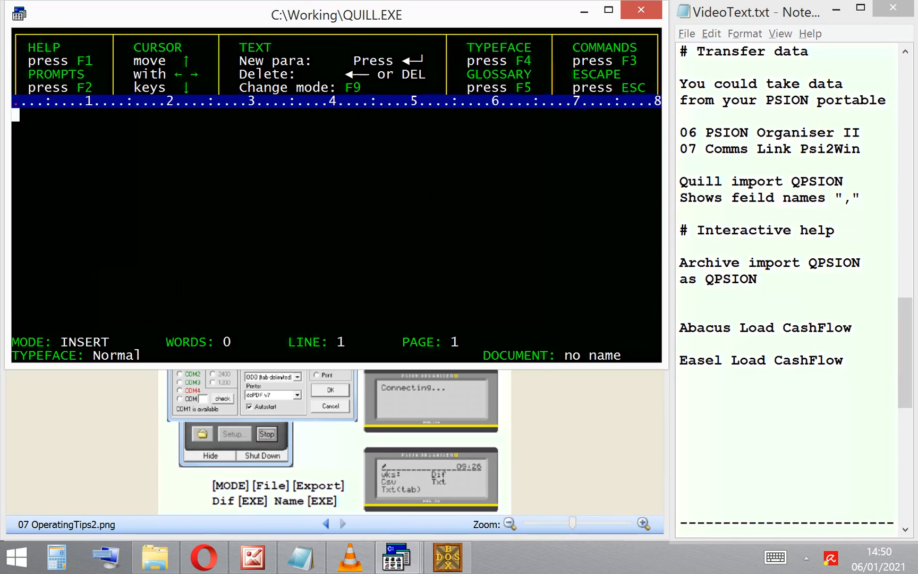
pyautogui.press('f3')
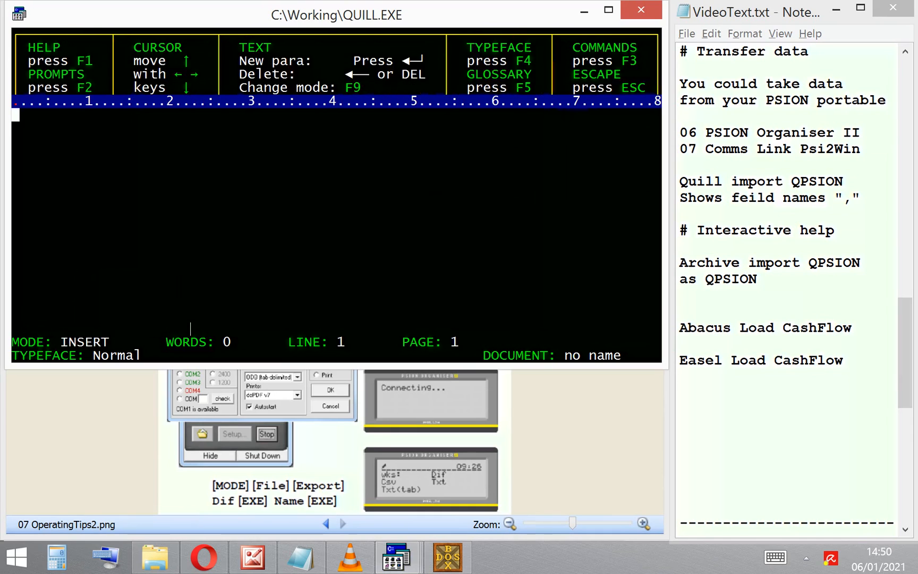
pyautogui.press('f3')
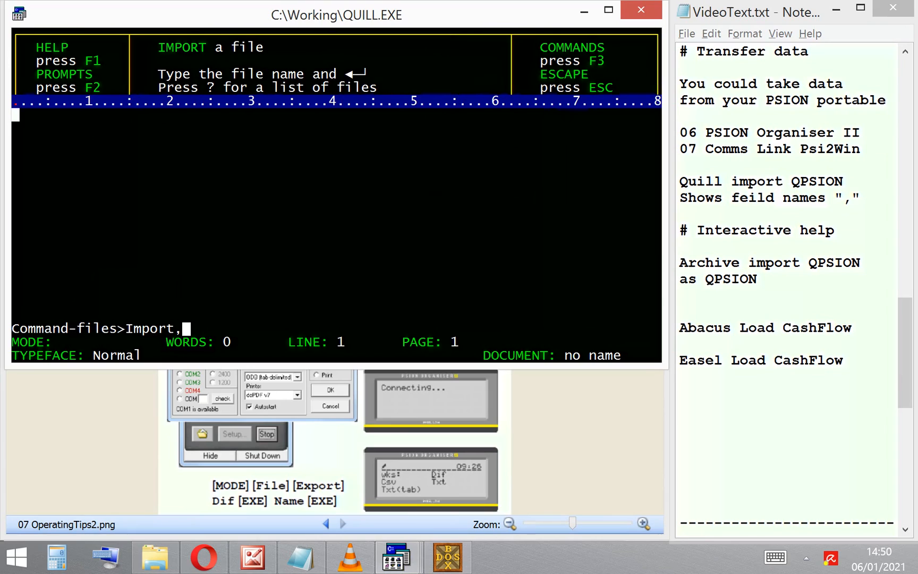
pyautogui.write('P')
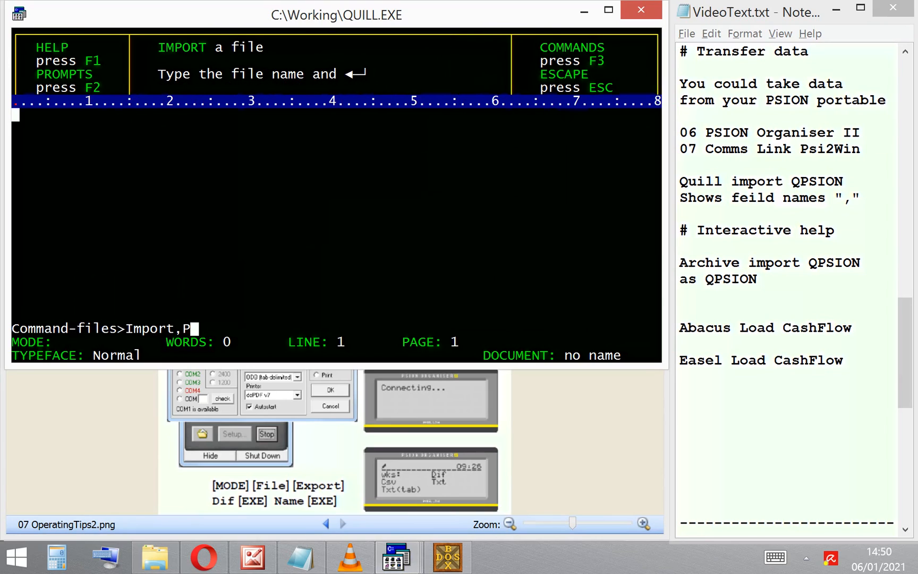
pyautogui.write('Q')
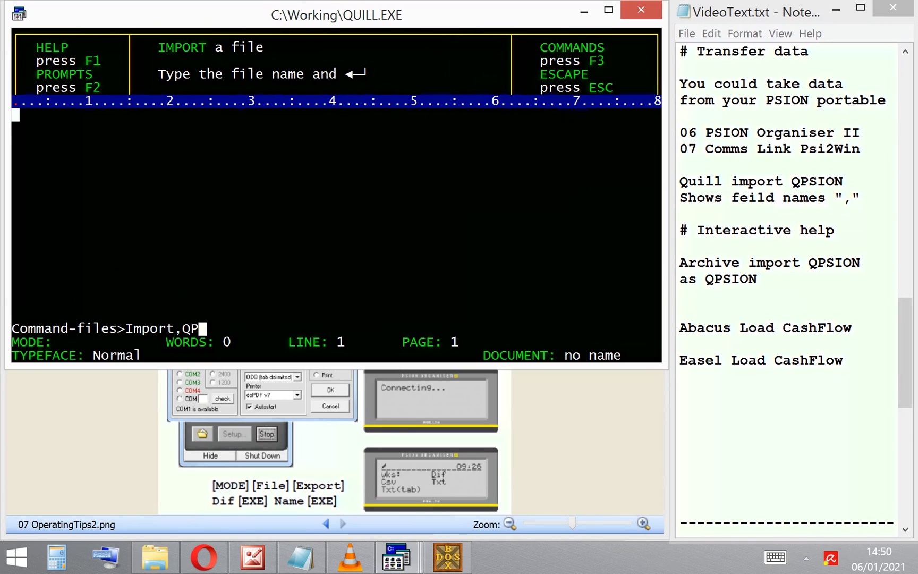
pyautogui.write('SION,by line')
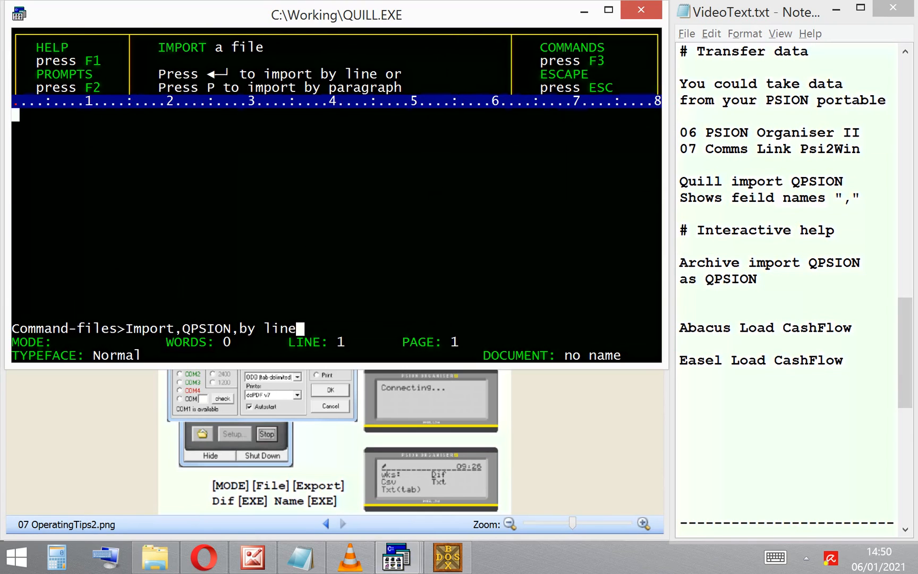
pyautogui.press('Return')
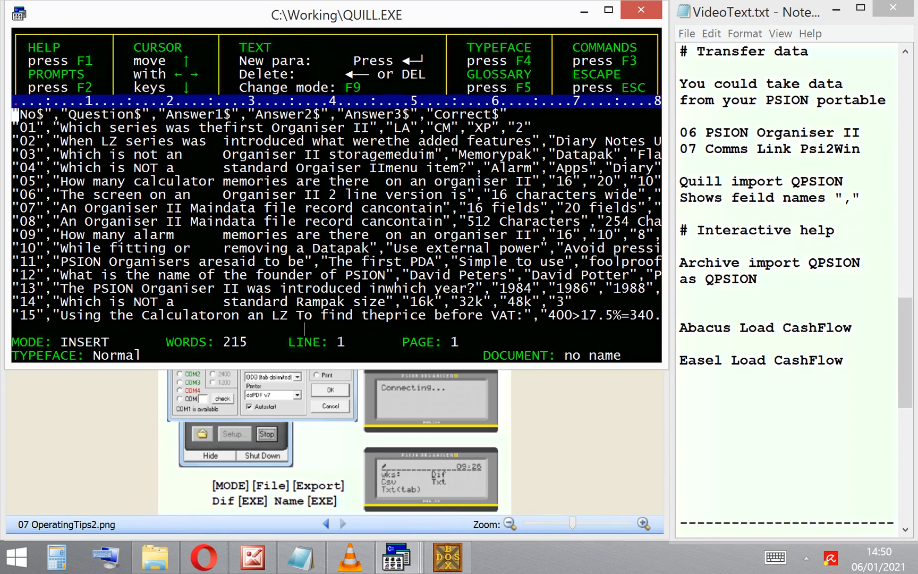
# Step: Bring the Working folder listing in File Explorer back to the front
pyautogui.click(154, 557)
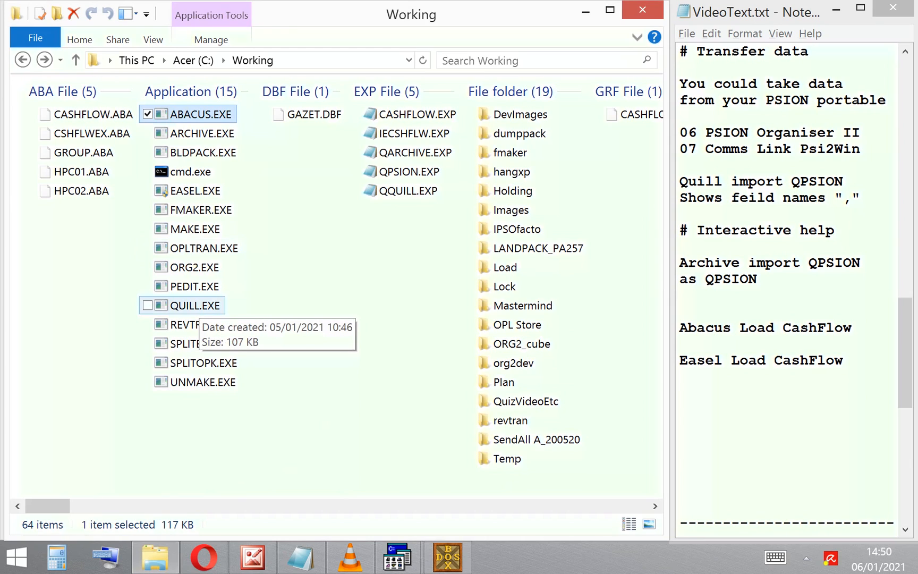
# Step: Launch Archive, open the GAZET file and display the Afghanistan record on its custom screen
pyautogui.doubleClick(202, 134)
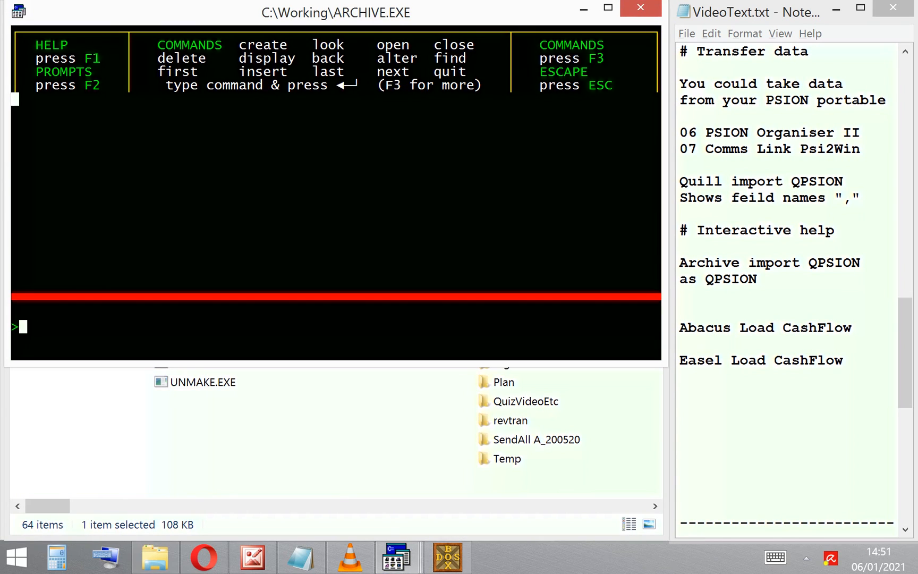
pyautogui.press('f3')
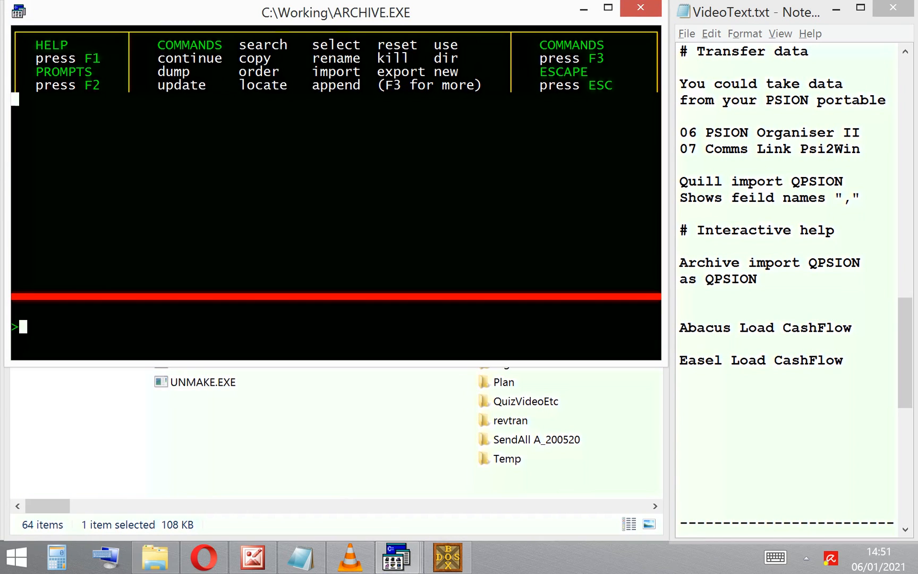
pyautogui.write('open')
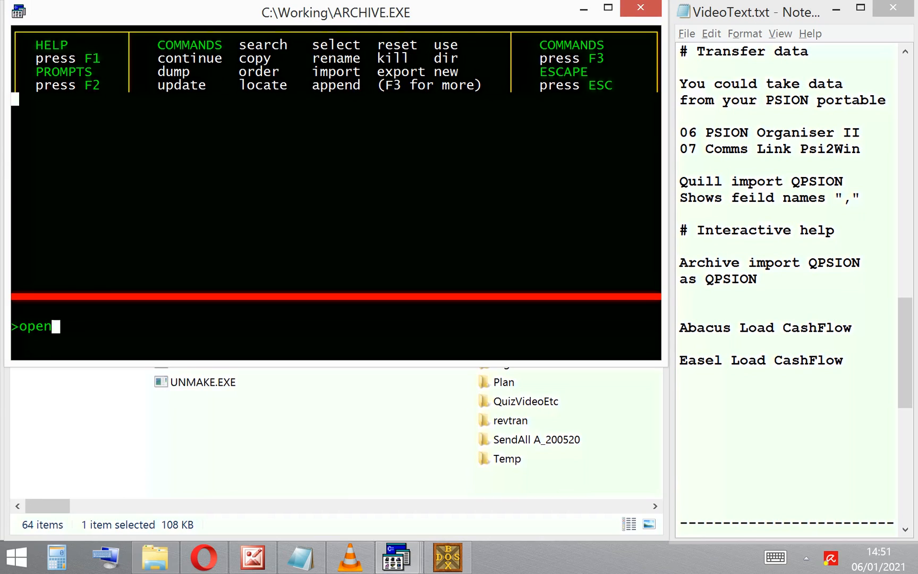
pyautogui.write('"gaze')
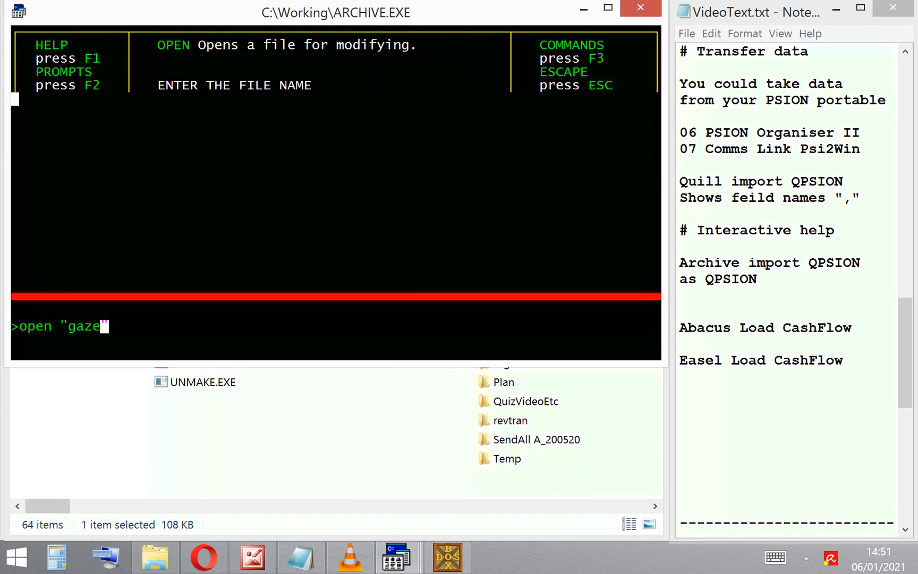
pyautogui.press('Return')
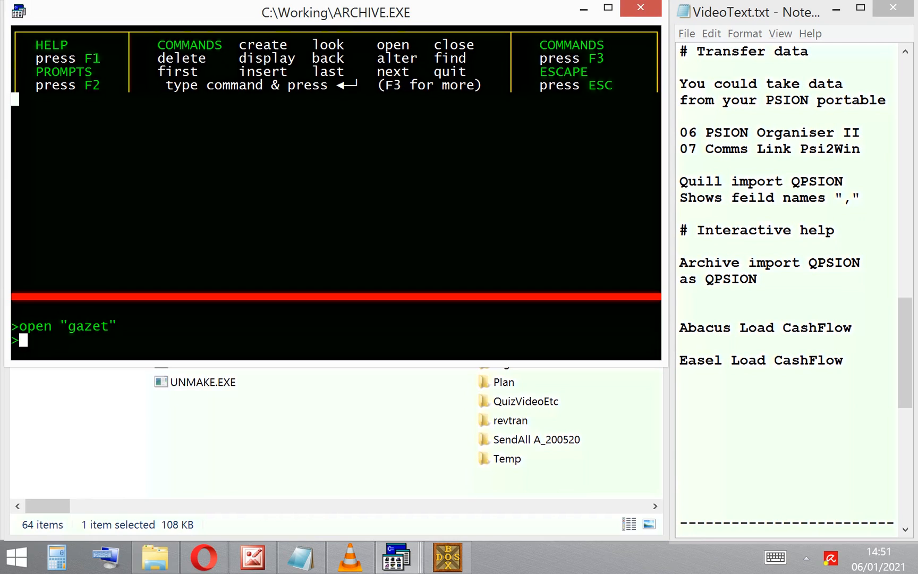
pyautogui.write('display')
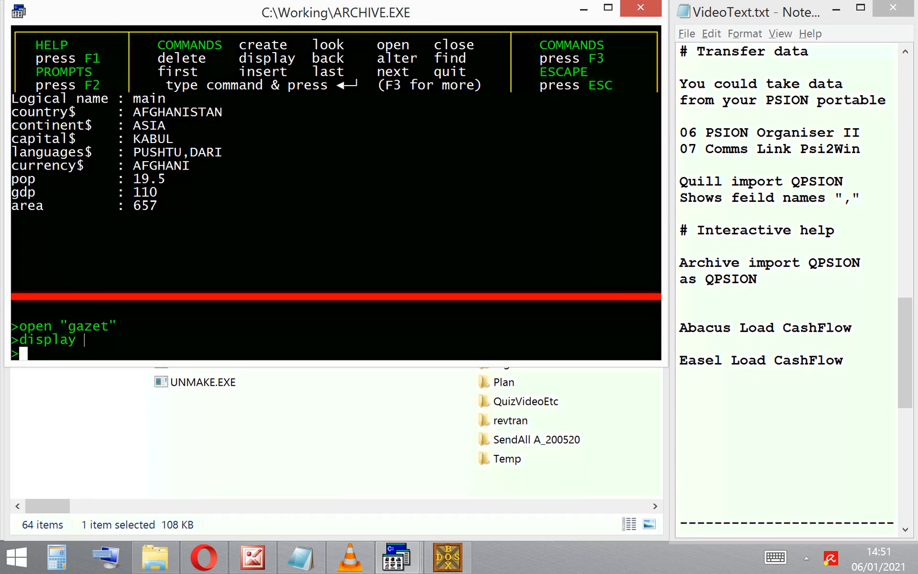
pyautogui.write('sload')
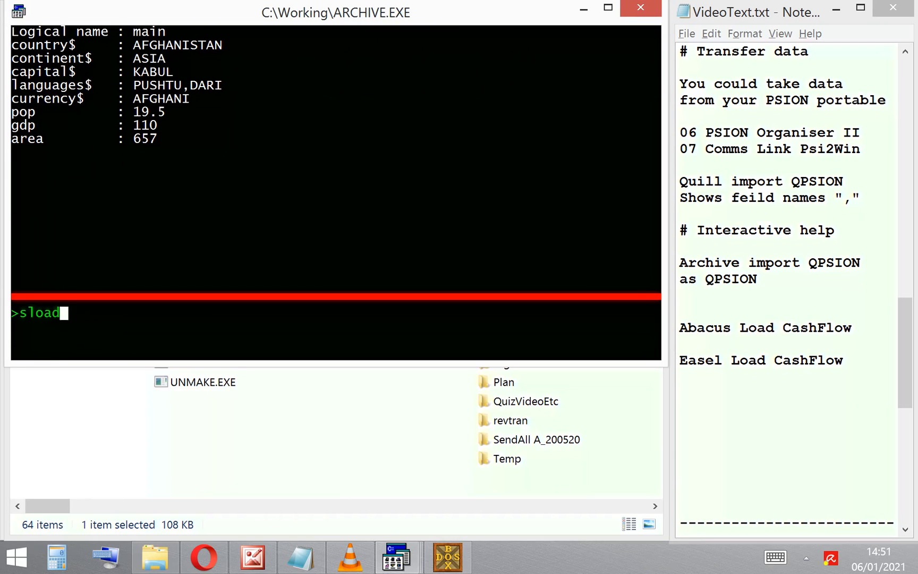
pyautogui.write('"ga')
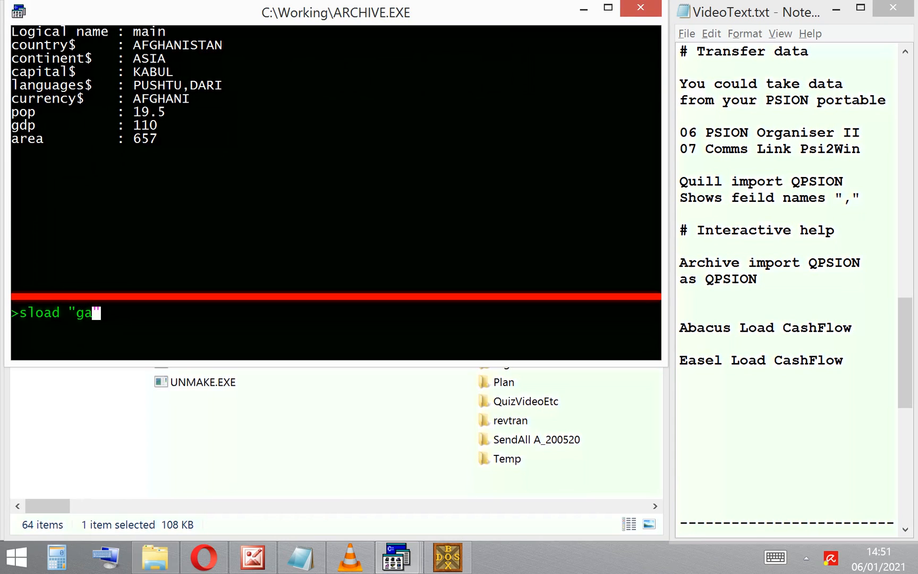
pyautogui.press('Return')
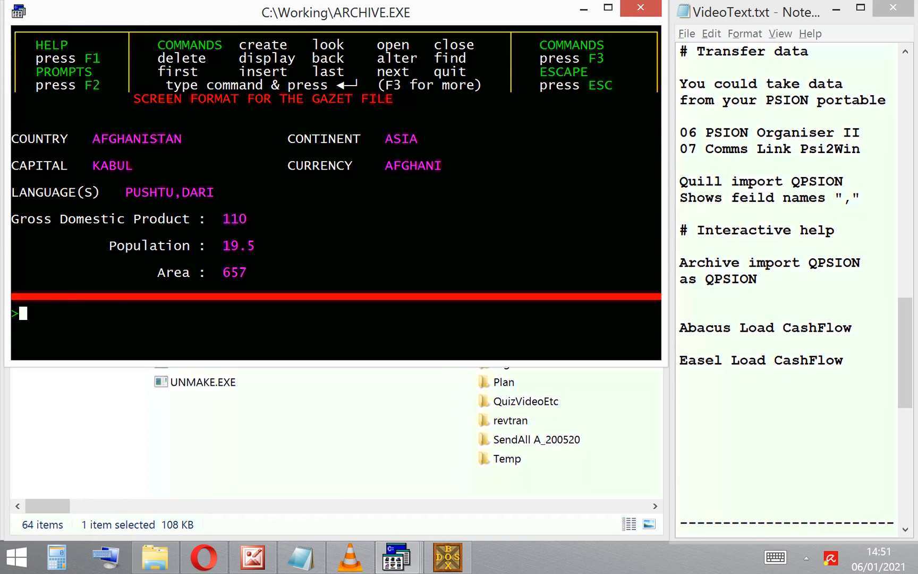
# Step: Close the gazetteer file and clear the record off the display with cls
pyautogui.write('cllos')
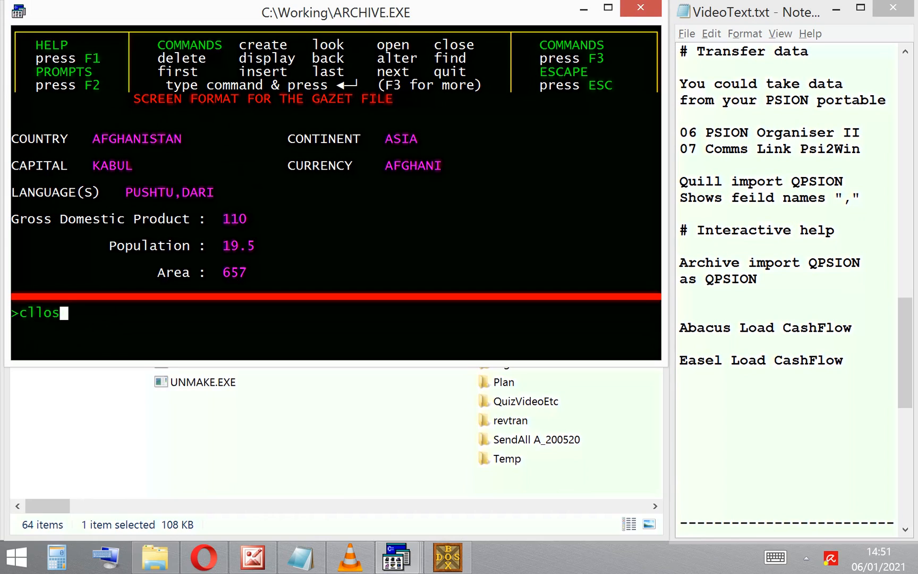
pyautogui.press('backspace')
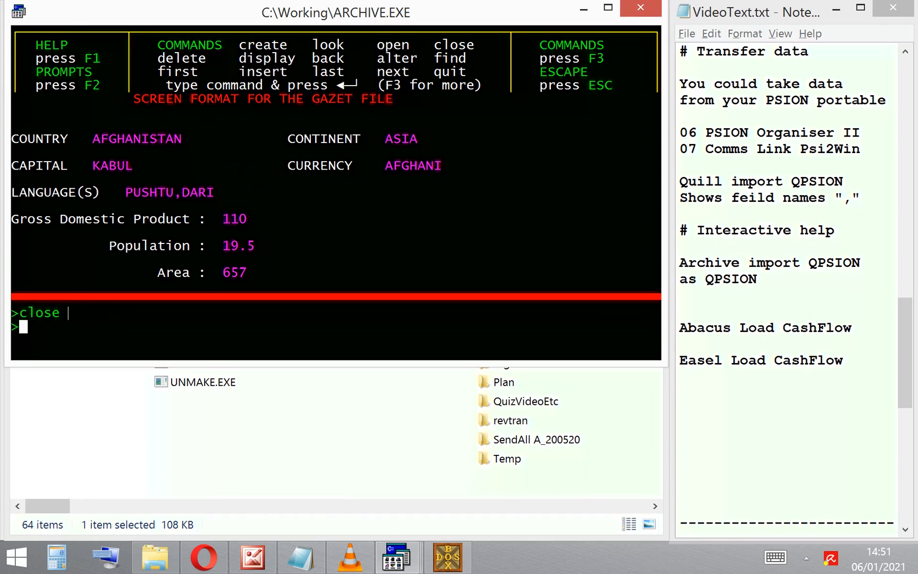
pyautogui.write('cla')
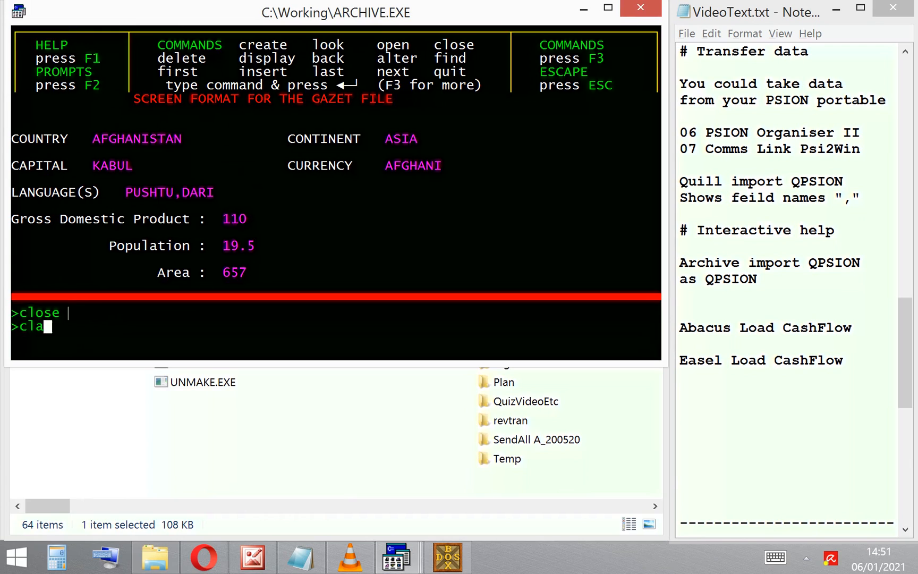
pyautogui.press('Return')
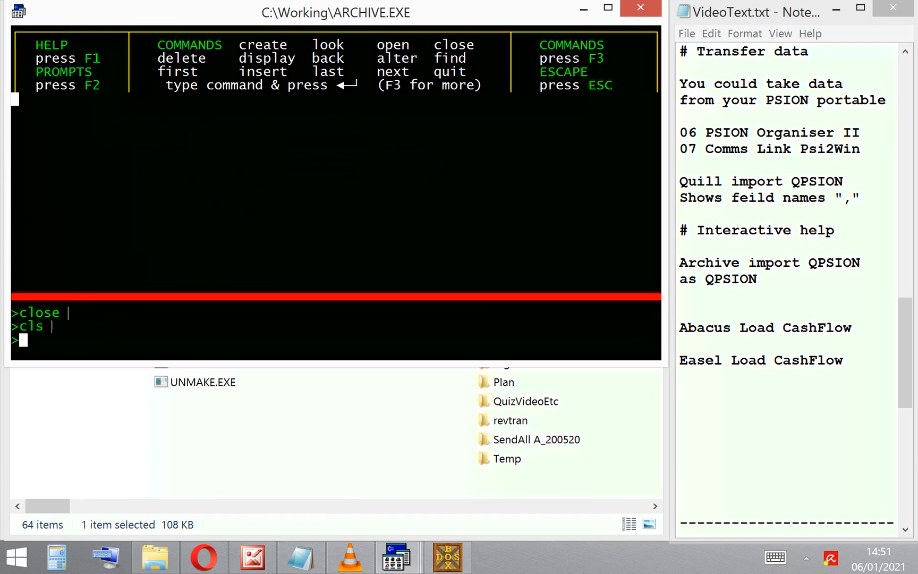
# Step: Import QPSION as a new QPSION file and display its first quiz record
pyautogui.write('import "')
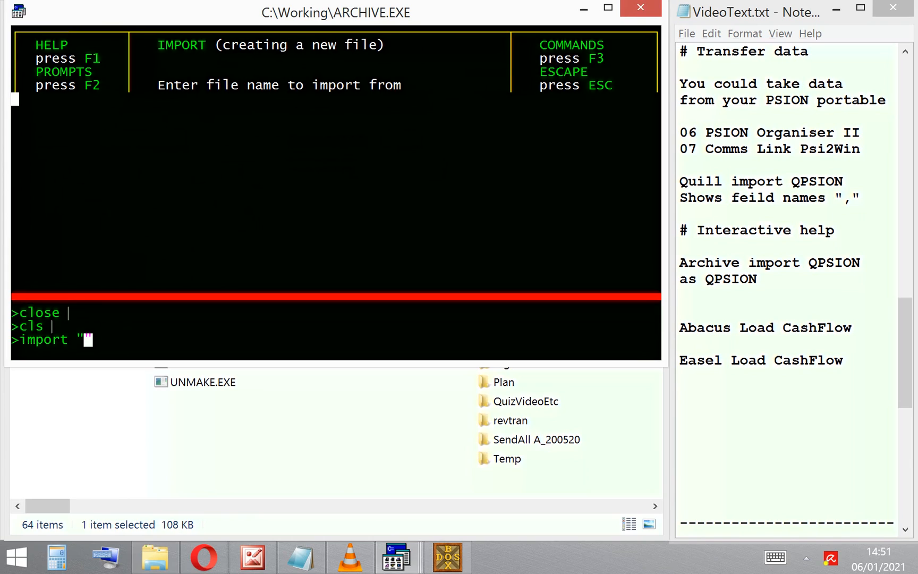
pyautogui.write('QPSION" as "')
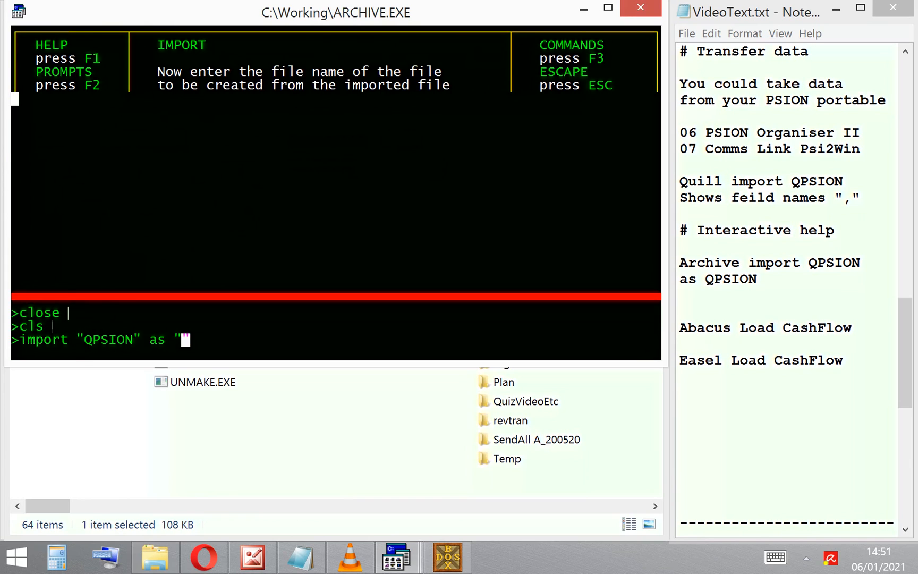
pyautogui.write('PSION')
pyautogui.write('d')
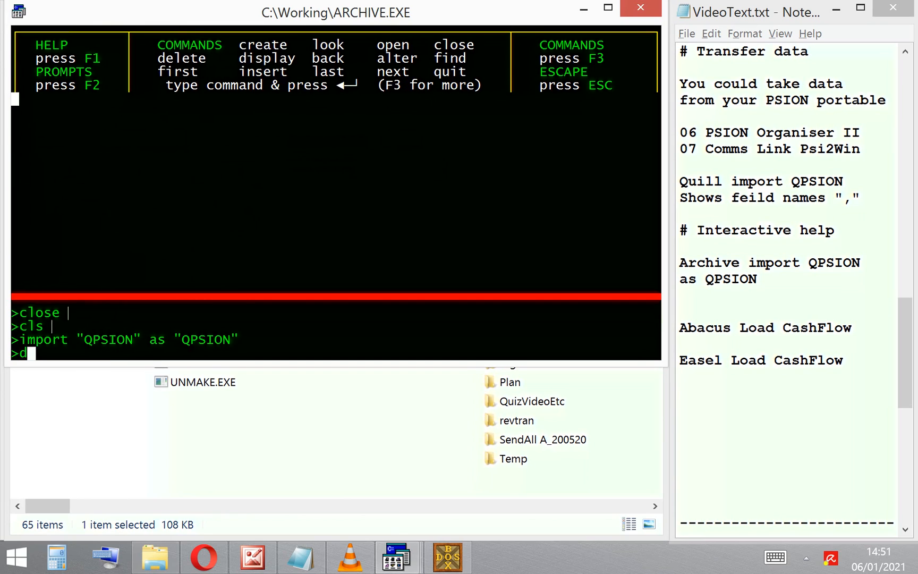
pyautogui.press('Return')
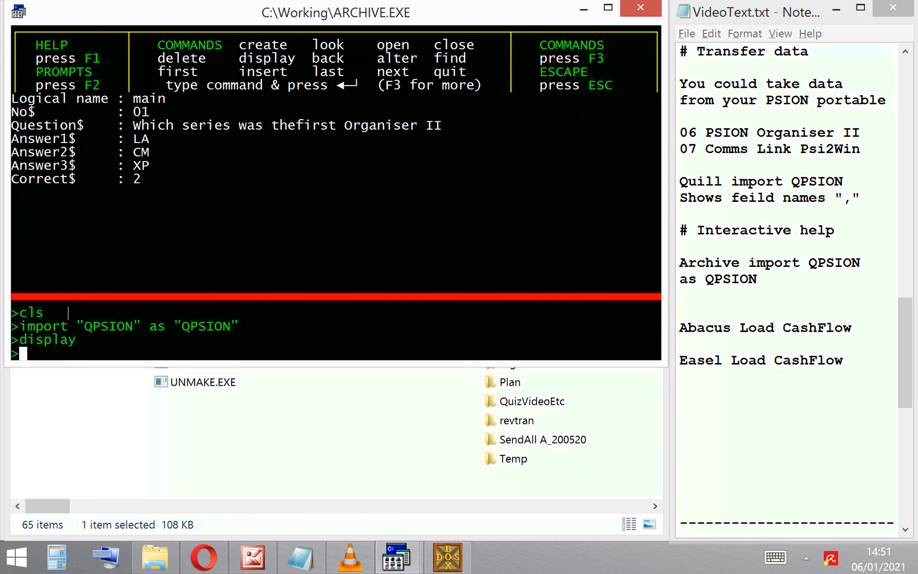
pyautogui.press('Return')
pyautogui.write('sload "')
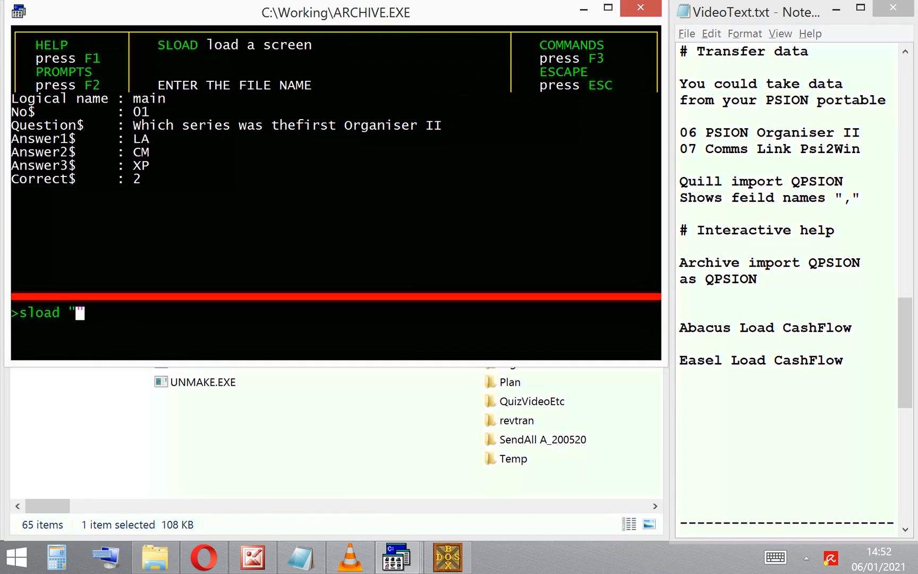
# Step: Load the quizpack screen layout with sload, then load the quizpack procedures
pyautogui.write('q')
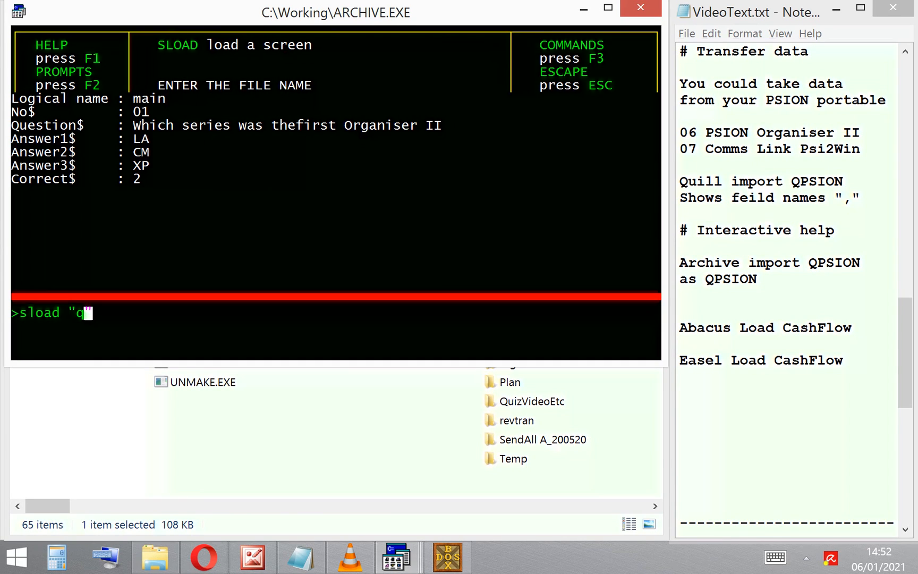
pyautogui.write('uizpa')
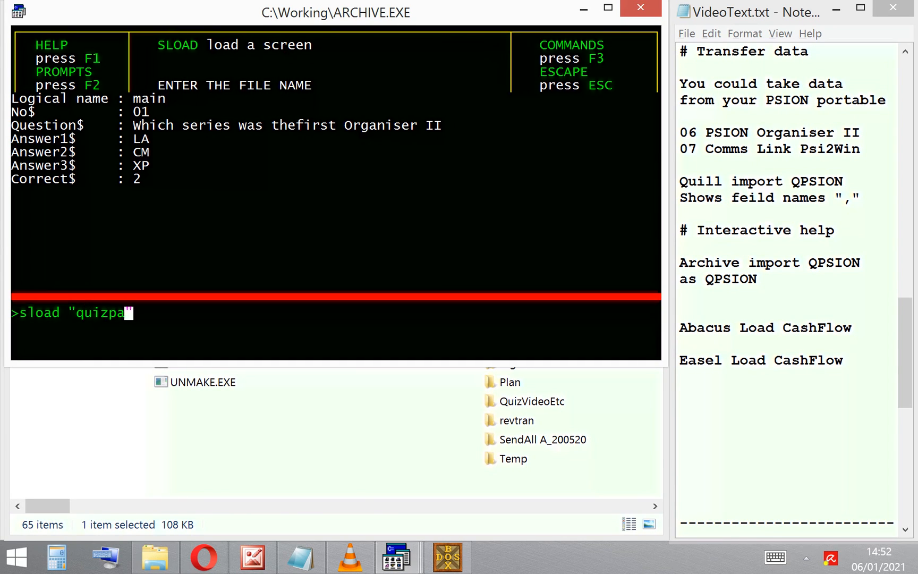
pyautogui.write('ck')
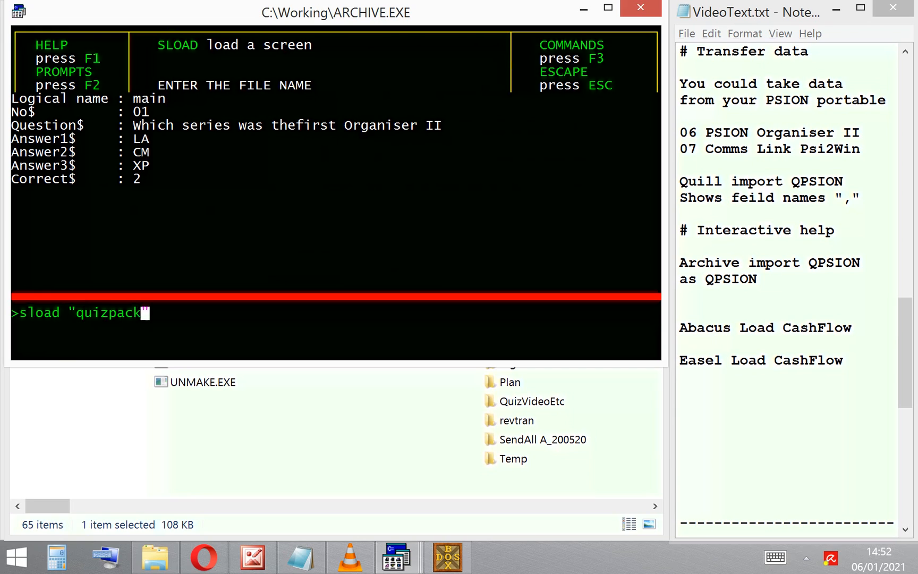
pyautogui.press('Return')
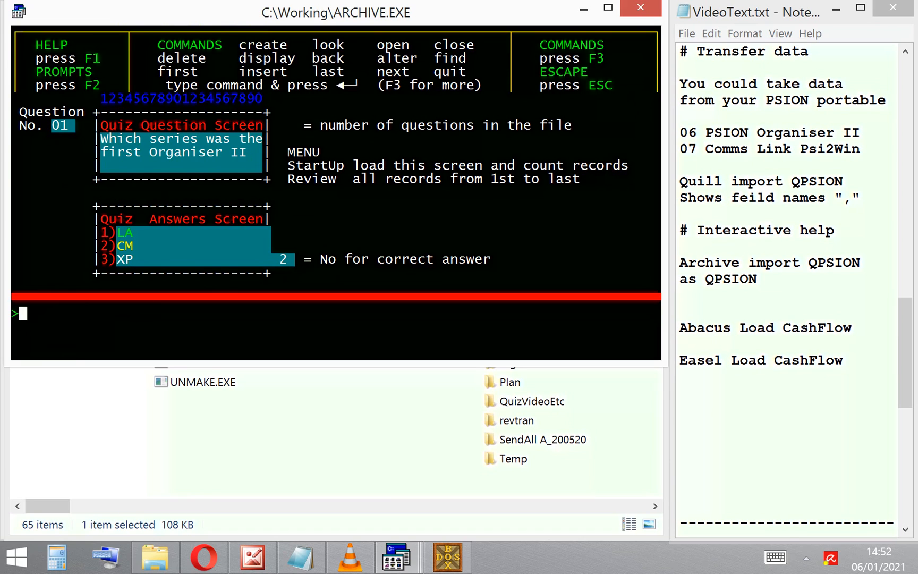
pyautogui.write('load')
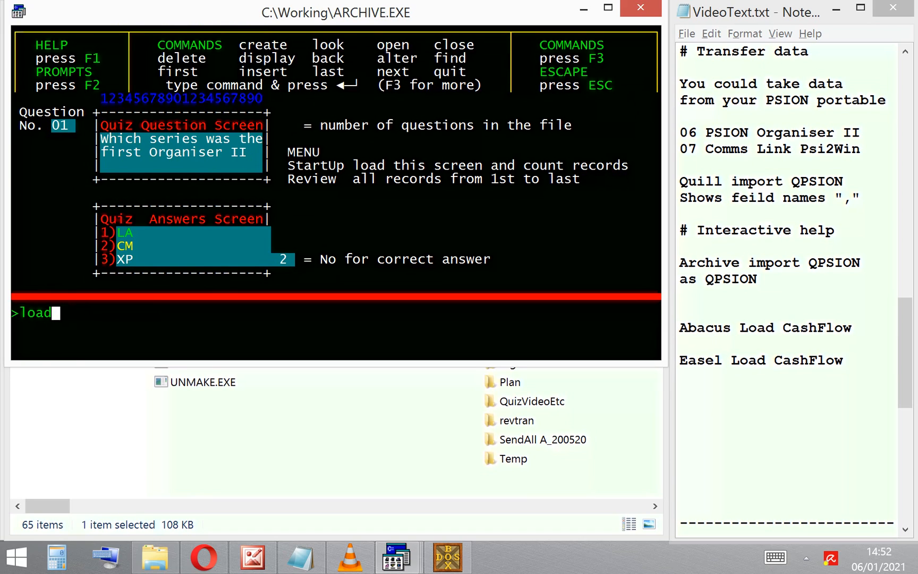
pyautogui.write('"quizpack')
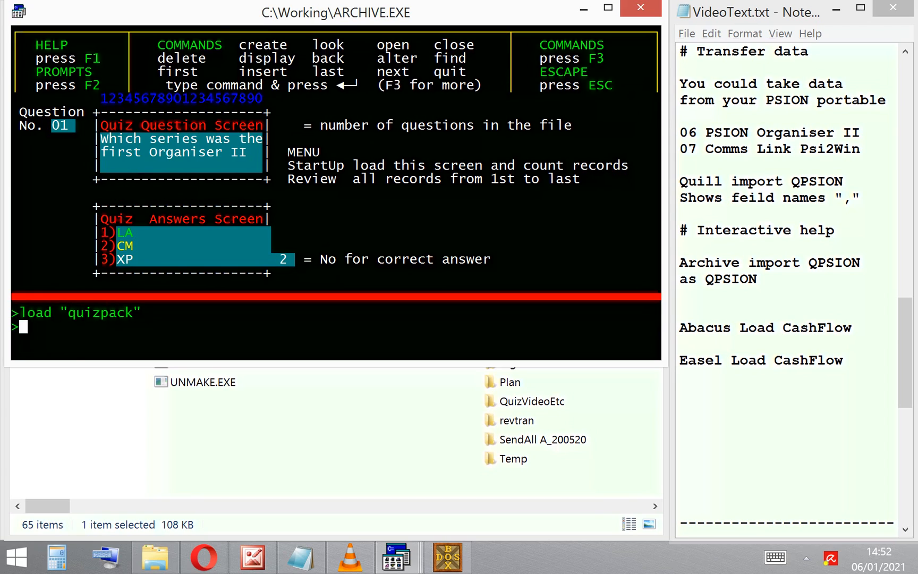
pyautogui.write('e')
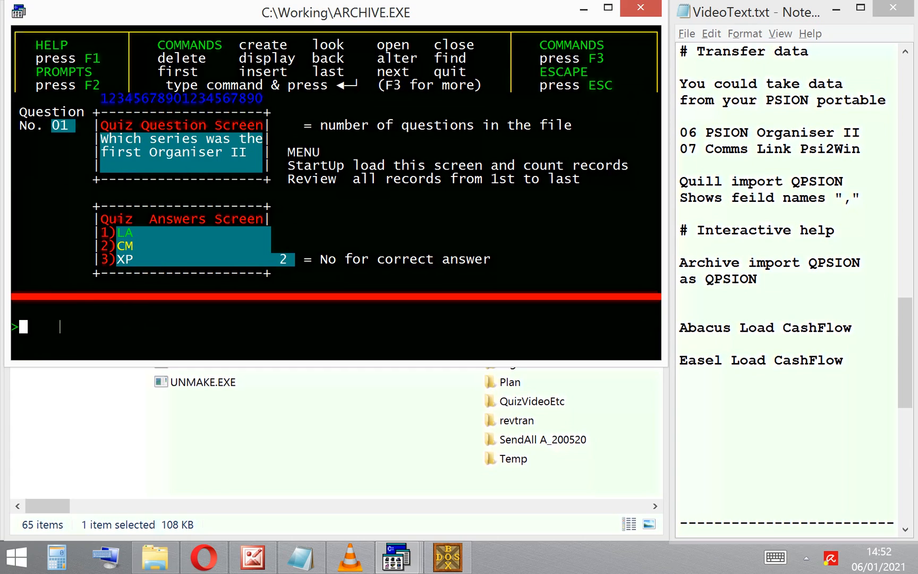
# Step: Abandon edit and review the quiz records through to question 20 on the card file database
pyautogui.write('edit')
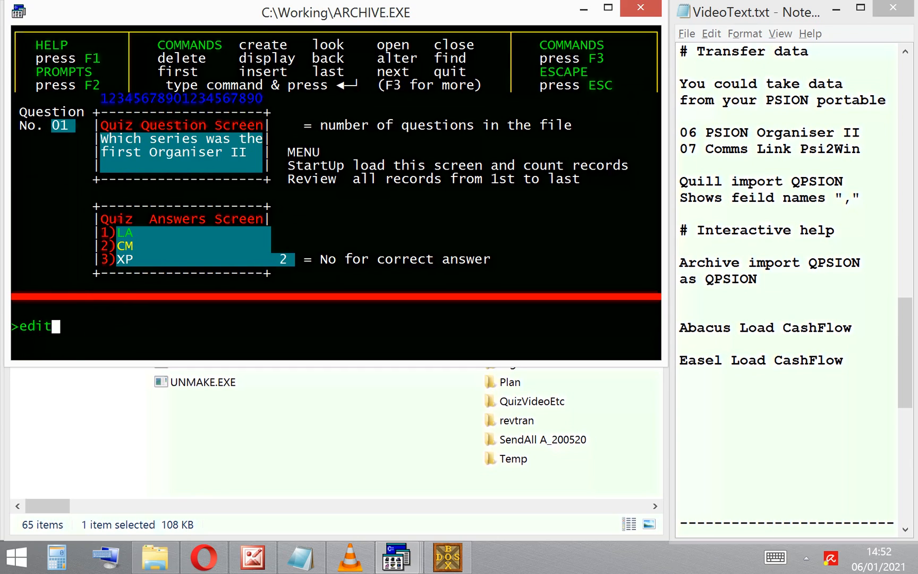
pyautogui.press('Return')
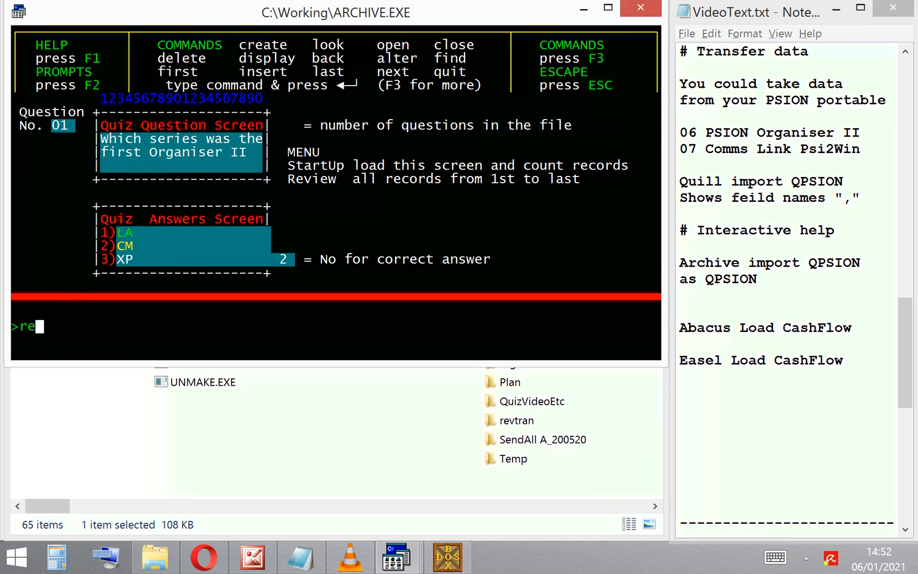
pyautogui.write('view')
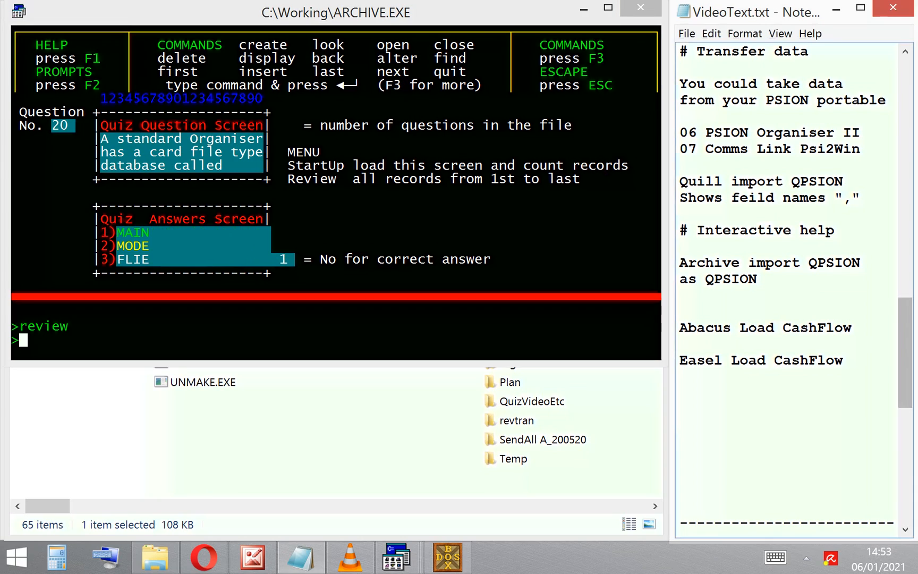
pyautogui.scroll(-3)
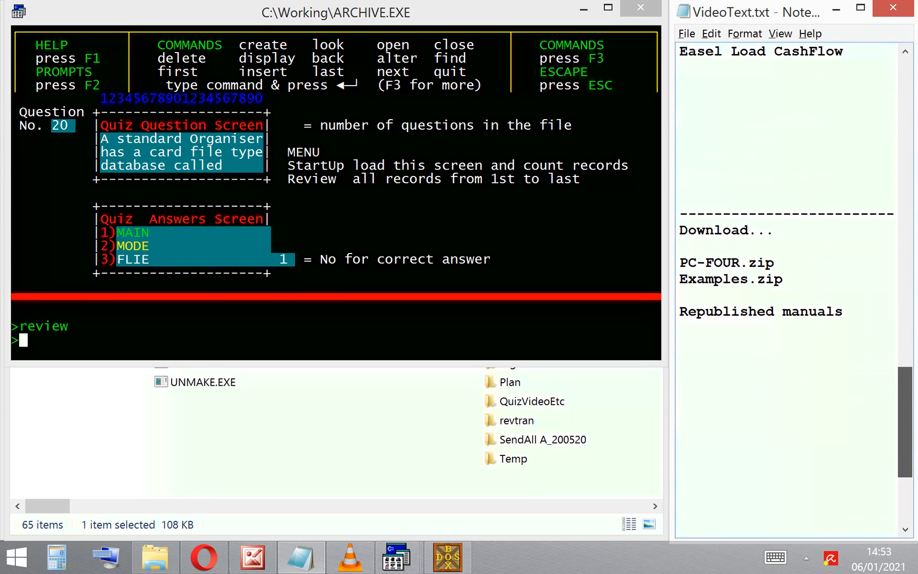
pyautogui.scroll(-3)
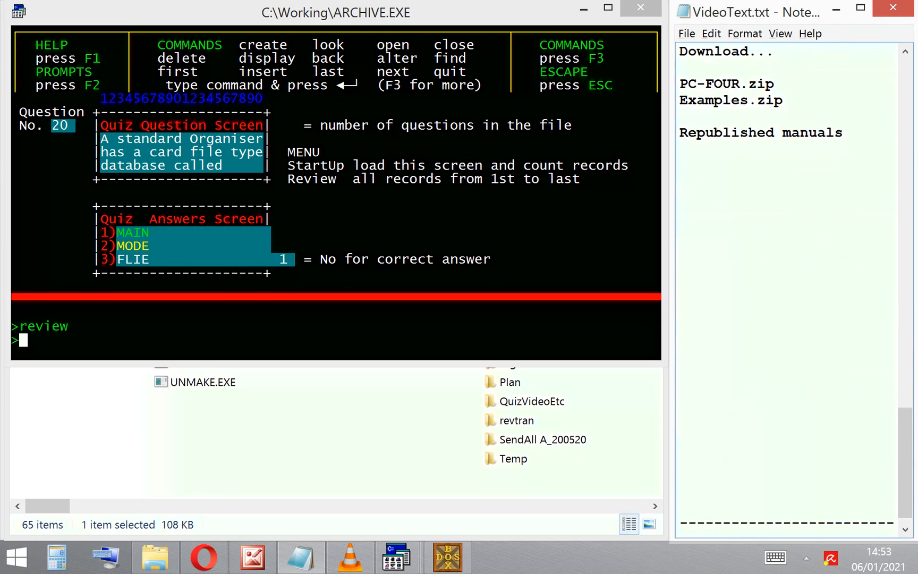
pyautogui.click(203, 557)
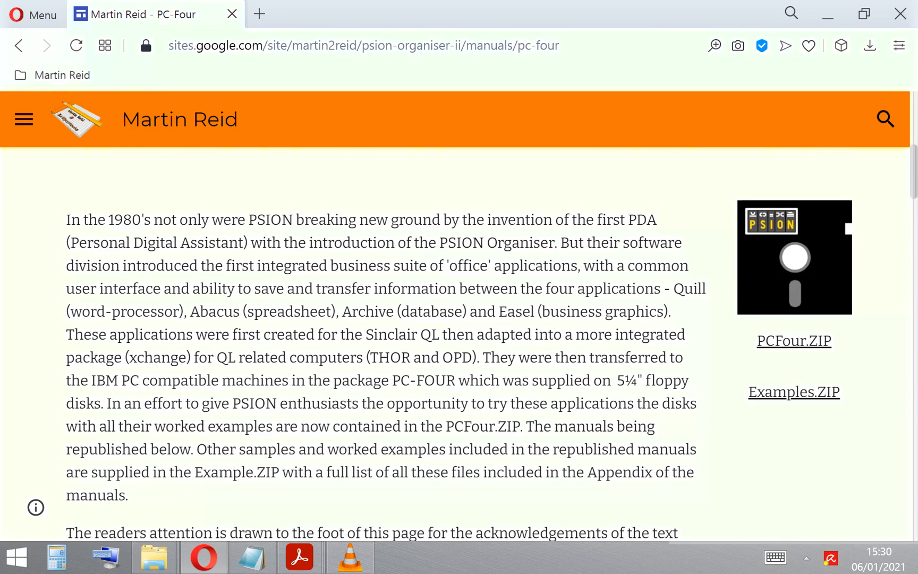
# Step: Scroll the PC-Four page past the ZIP downloads to the Republished PSION IBM PC-Four Manuals
pyautogui.scroll(-3)
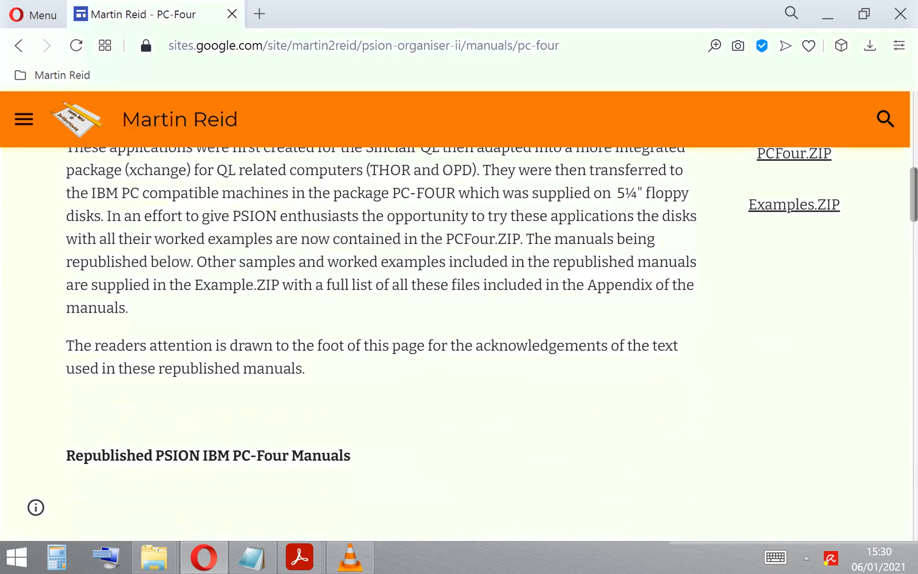
pyautogui.scroll(-3)
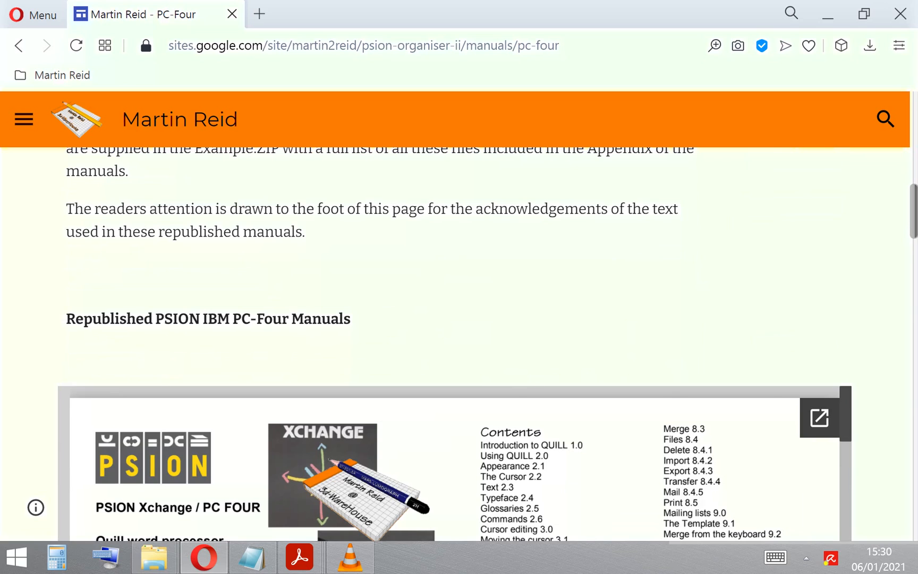
pyautogui.scroll(-3)
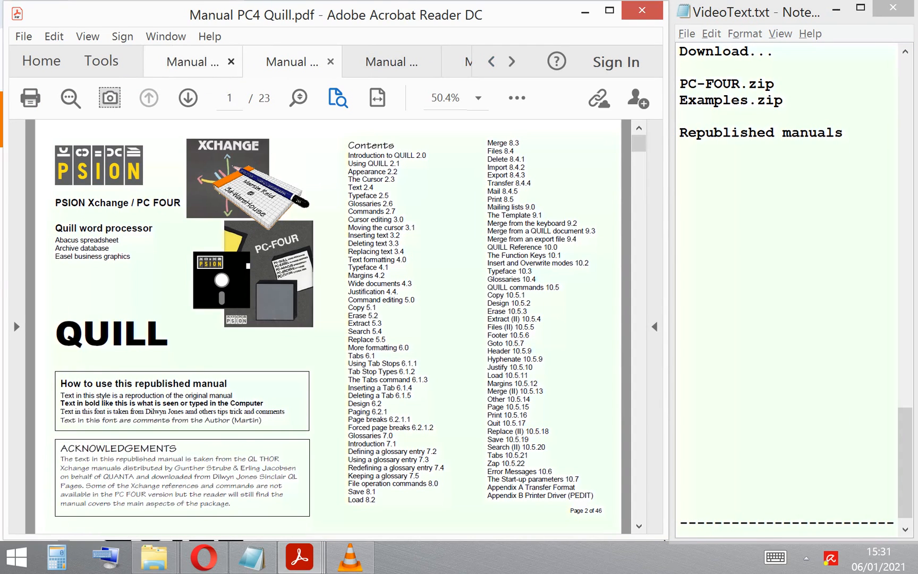
# Step: Show the Archive manual, then the Easel manual, alongside the open Quill manual
pyautogui.click(292, 62)
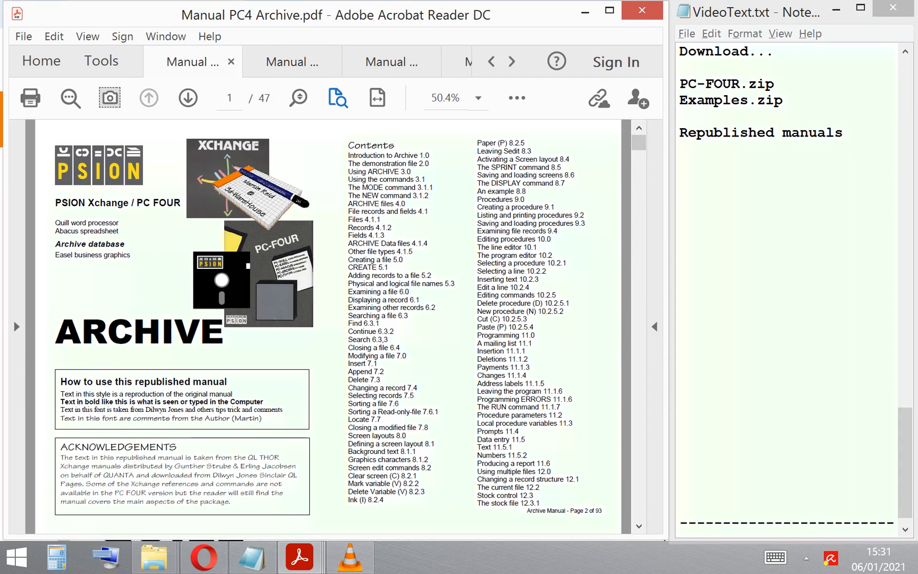
pyautogui.click(421, 62)
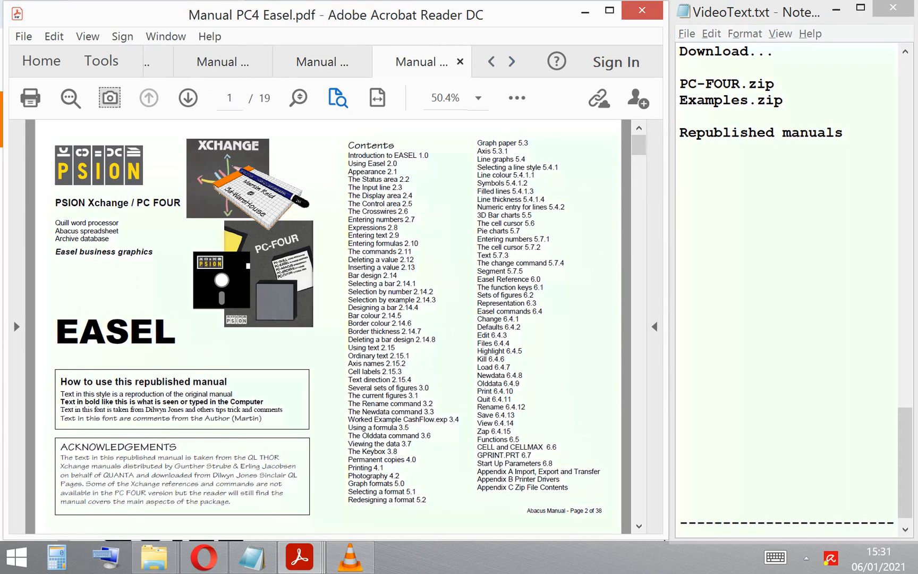